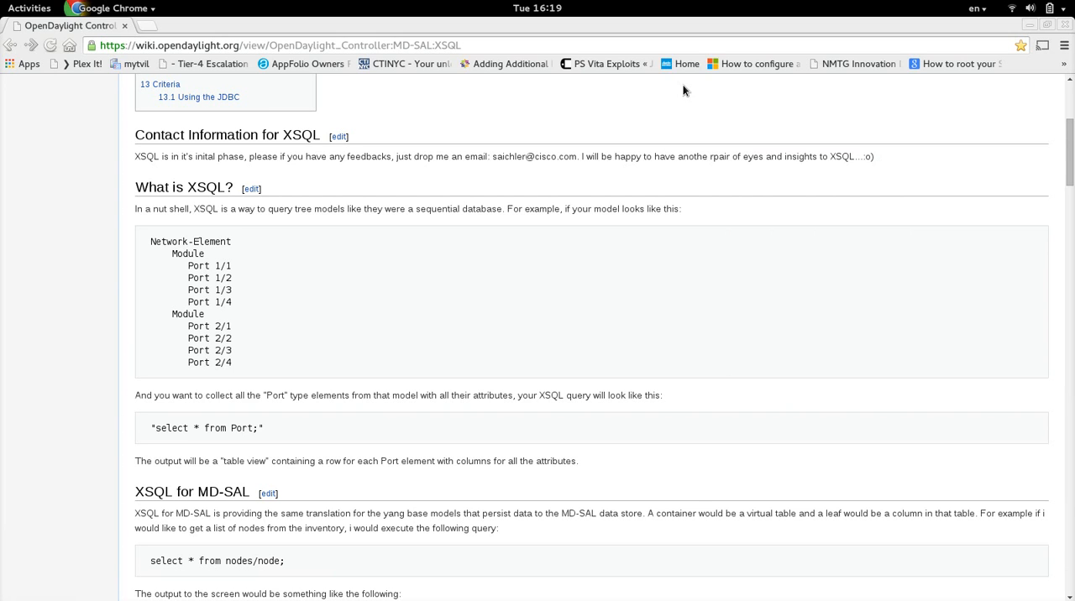
mouse_move(654, 119)
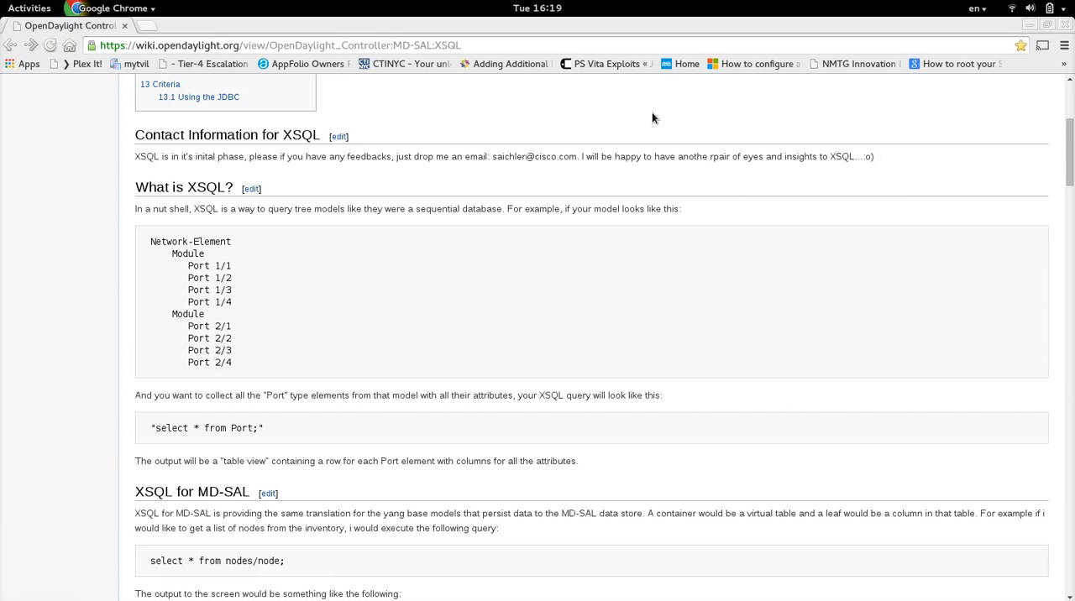
mouse_move(342, 249)
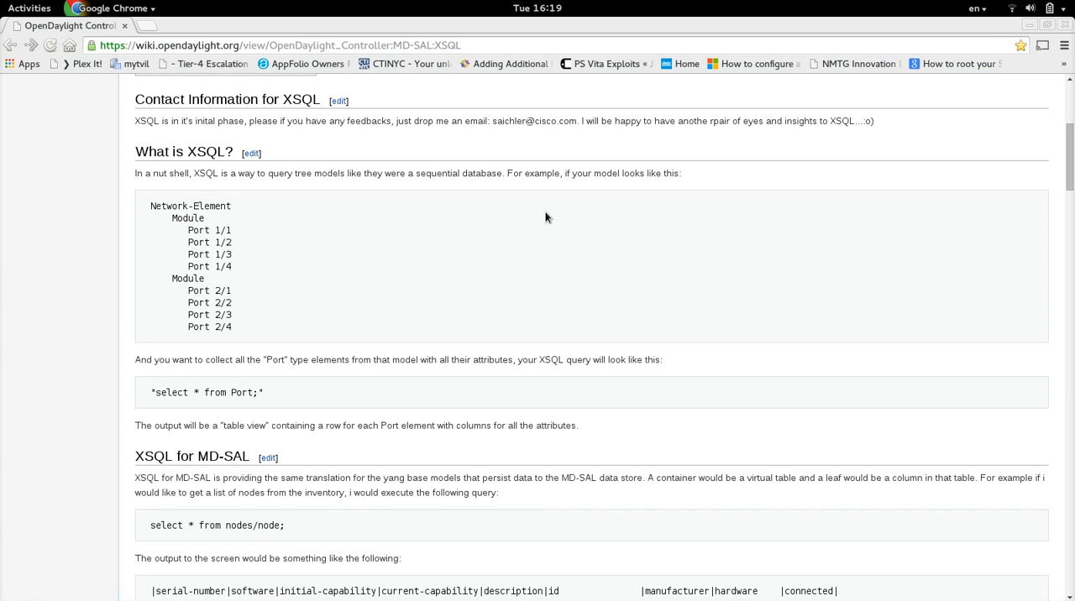
mouse_move(493, 222)
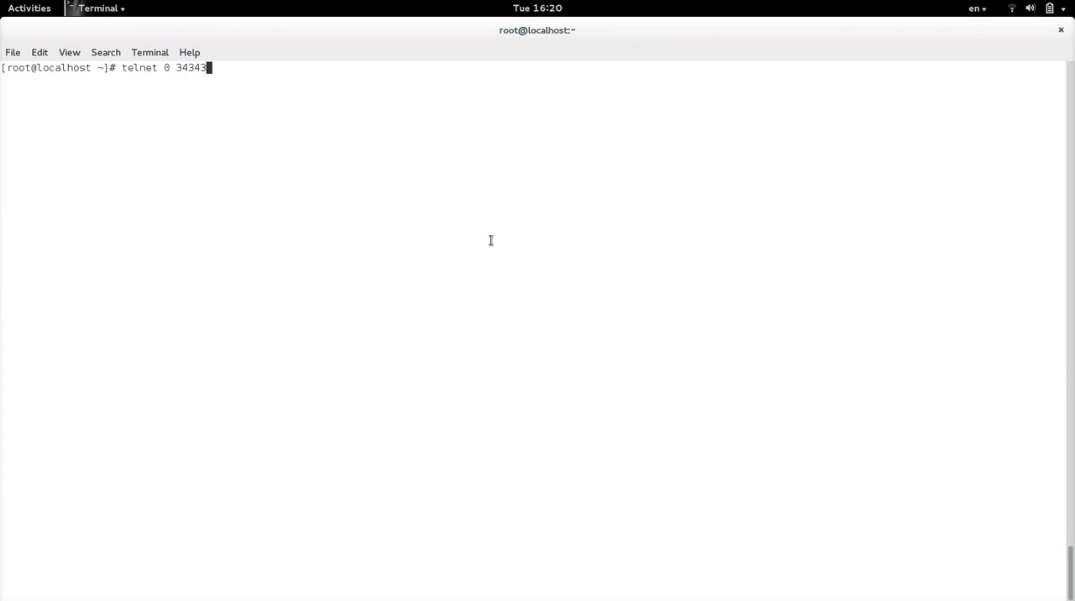
Connect with telnet 0 34343 and run list vtables, scrolling through the virtual table list.
key("Return")
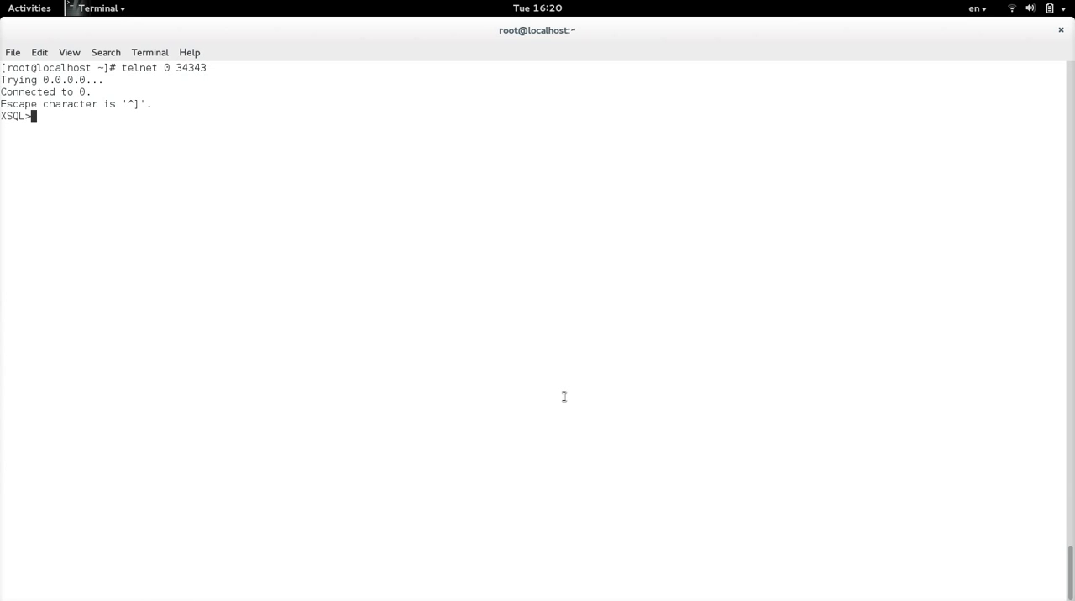
type("list vtab")
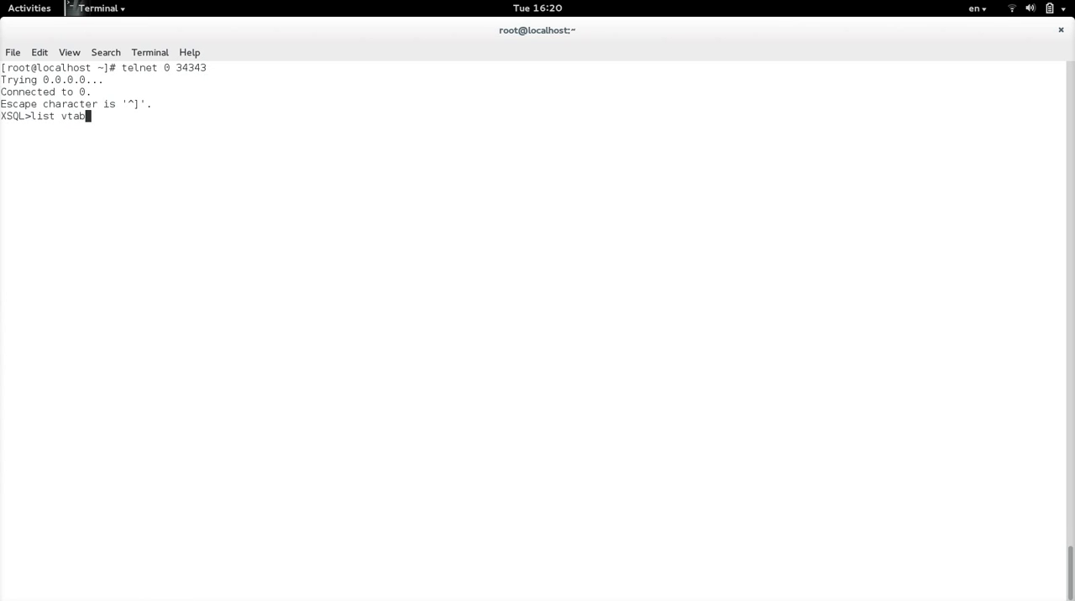
key("Return")
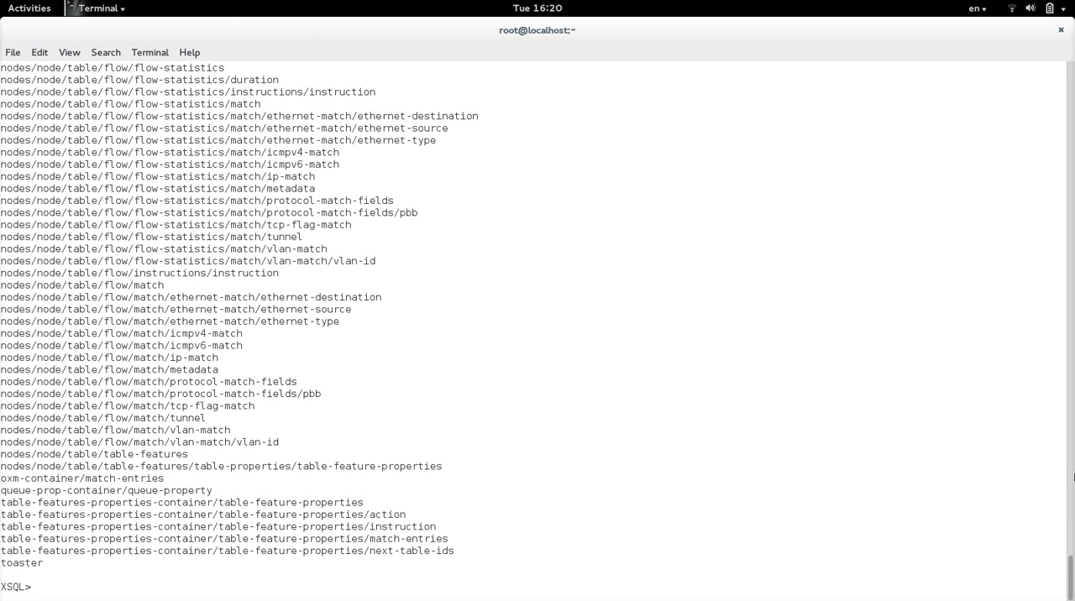
scroll("up", 3)
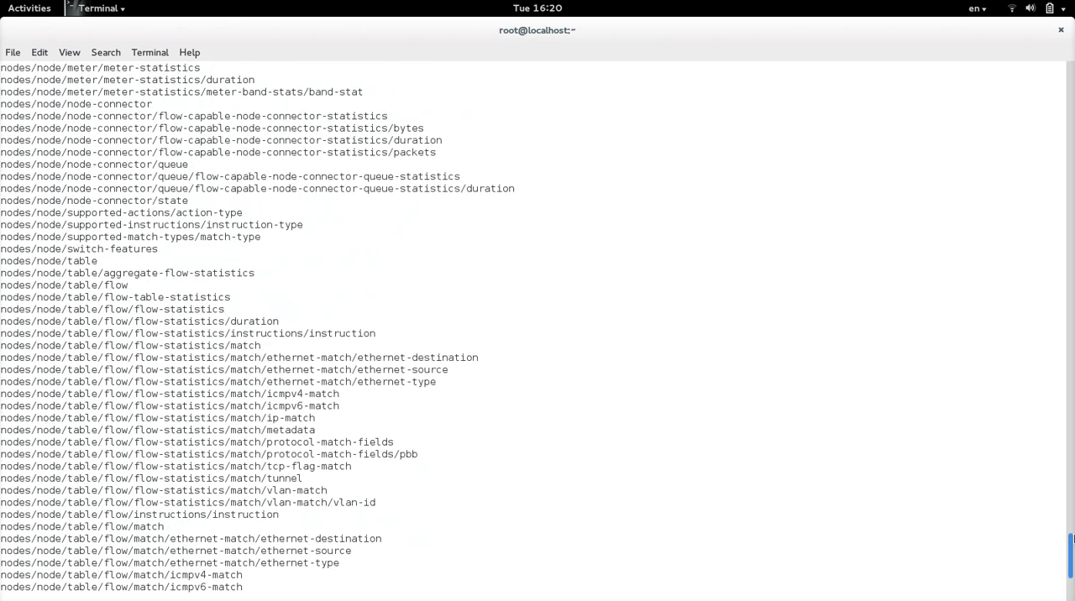
scroll("up", 3)
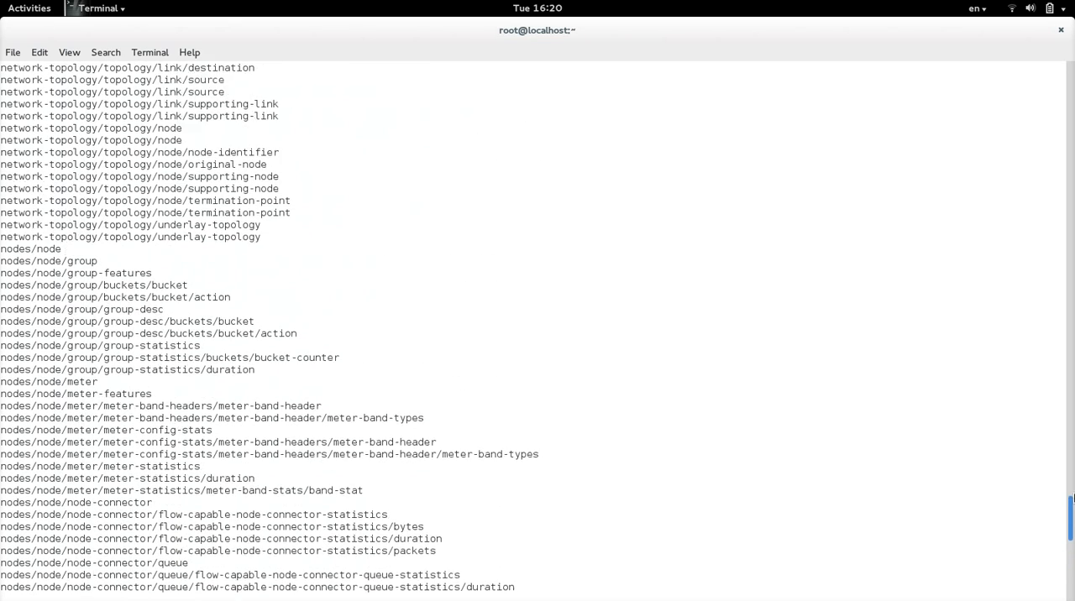
scroll("up", 3)
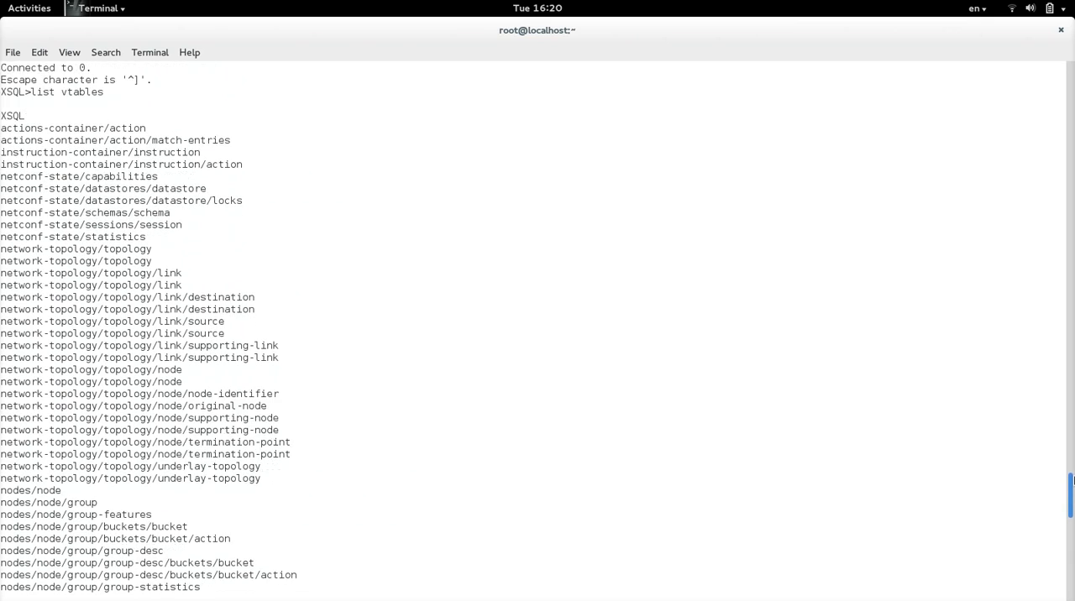
scroll("down", 3)
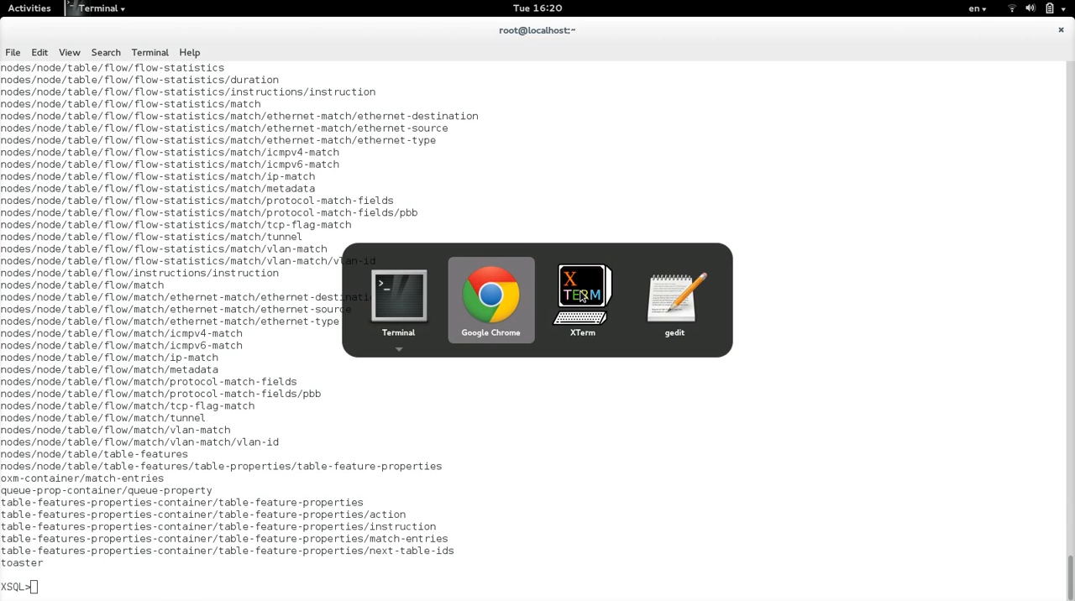
mouse_move(517, 270)
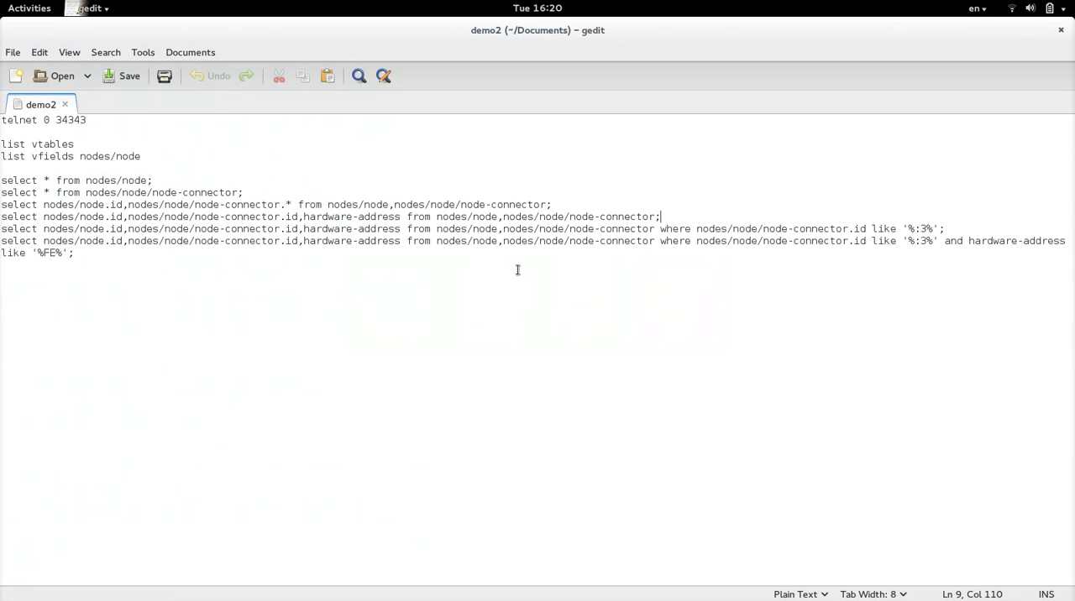
Select the list vfields nodes/node command line in the demo2 notes.
left_click_drag(0, 143, 141, 156)
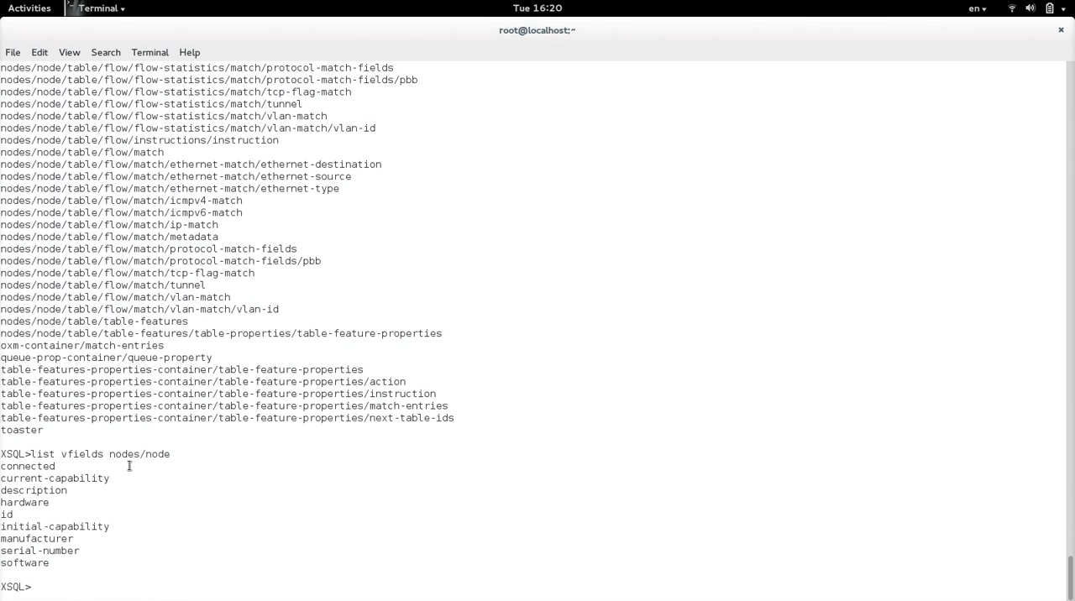
mouse_move(77, 443)
type("select * from nodes/node;")
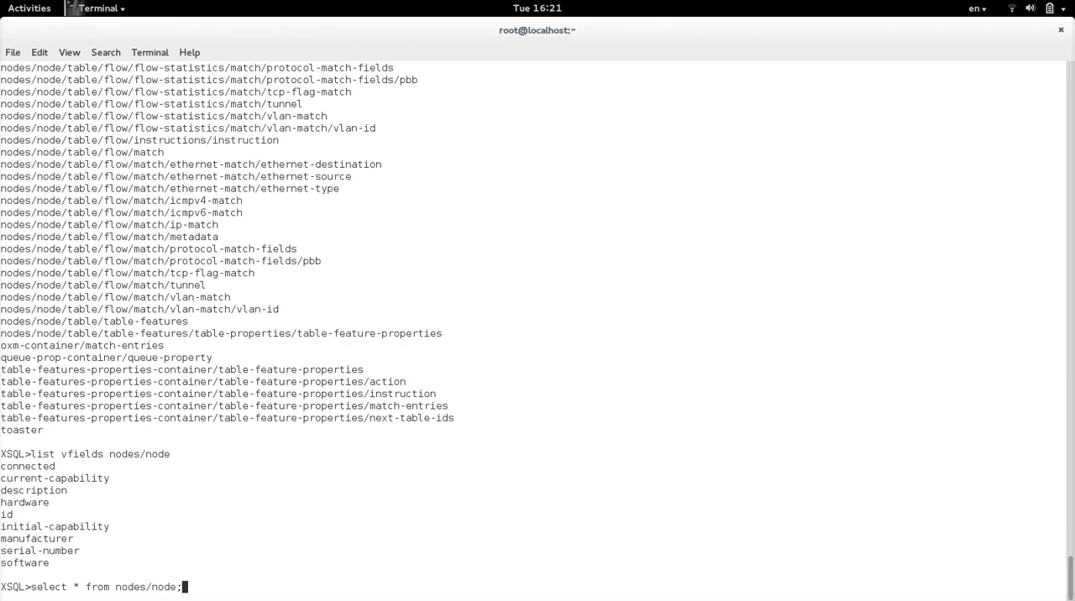
Run select * from nodes/node; to list the 16 Open vSwitch openflow nodes.
key("Return")
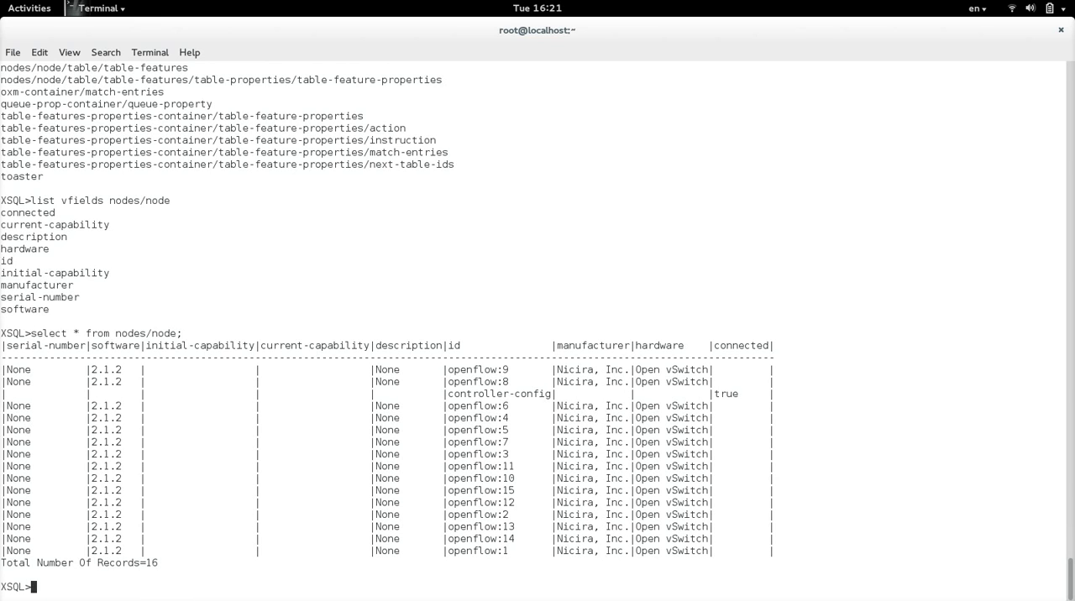
mouse_move(221, 270)
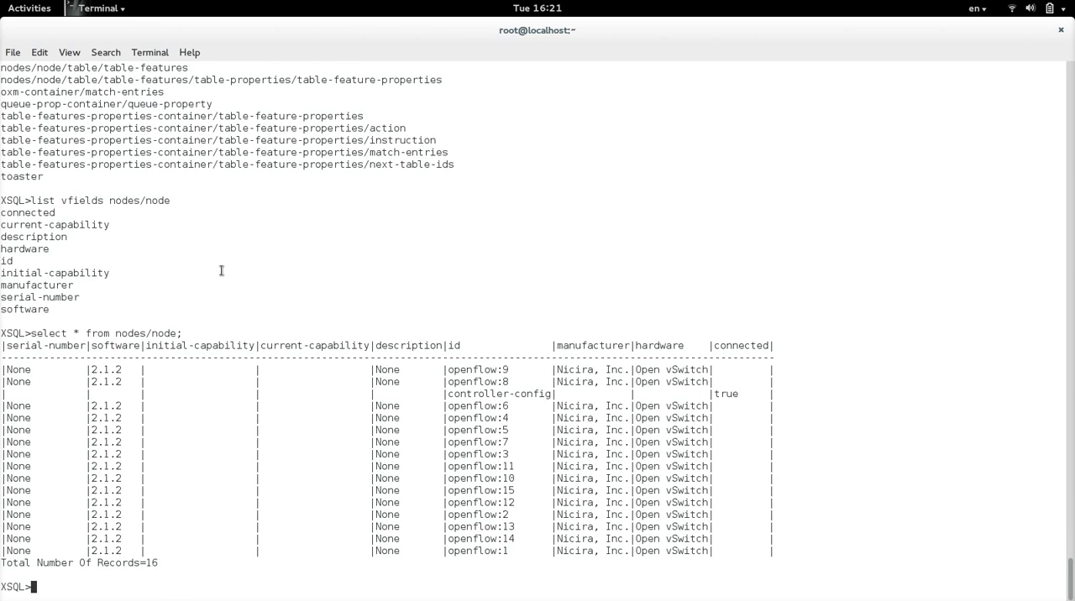
mouse_move(602, 421)
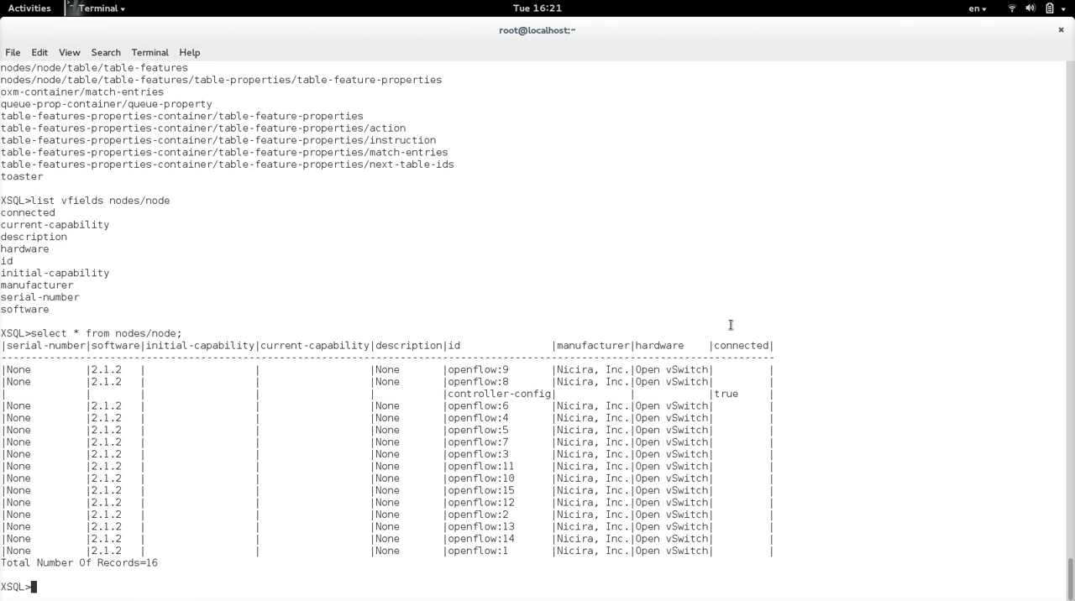
mouse_move(576, 395)
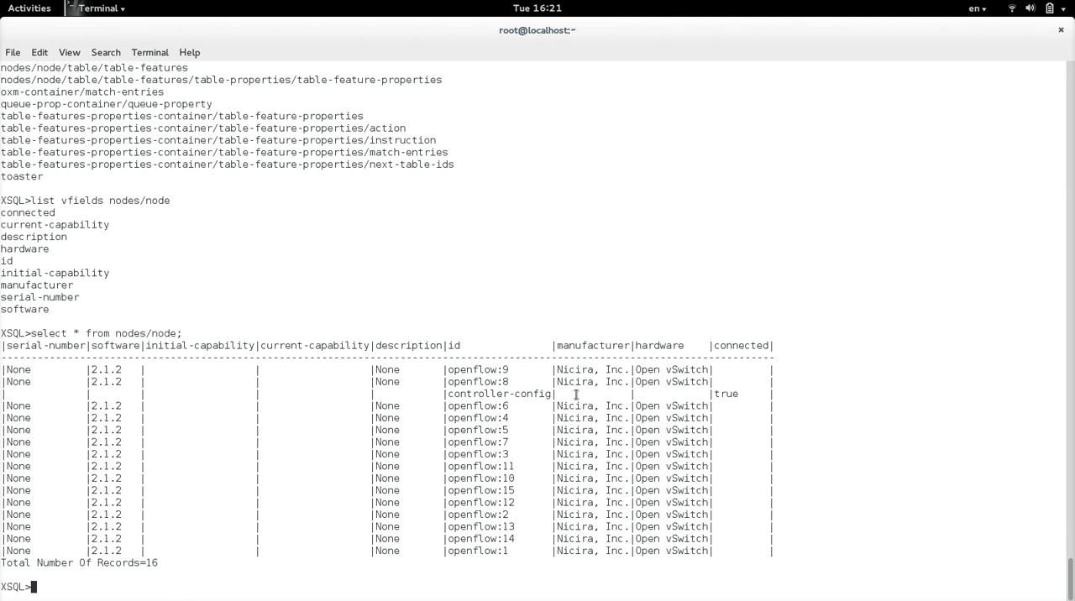
mouse_move(496, 314)
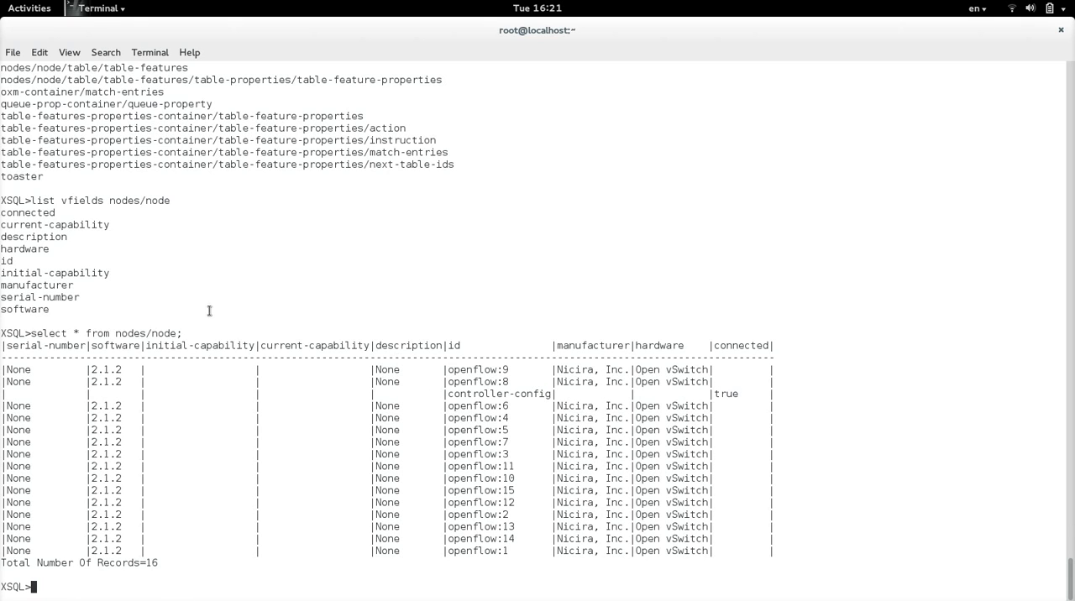
mouse_move(48, 322)
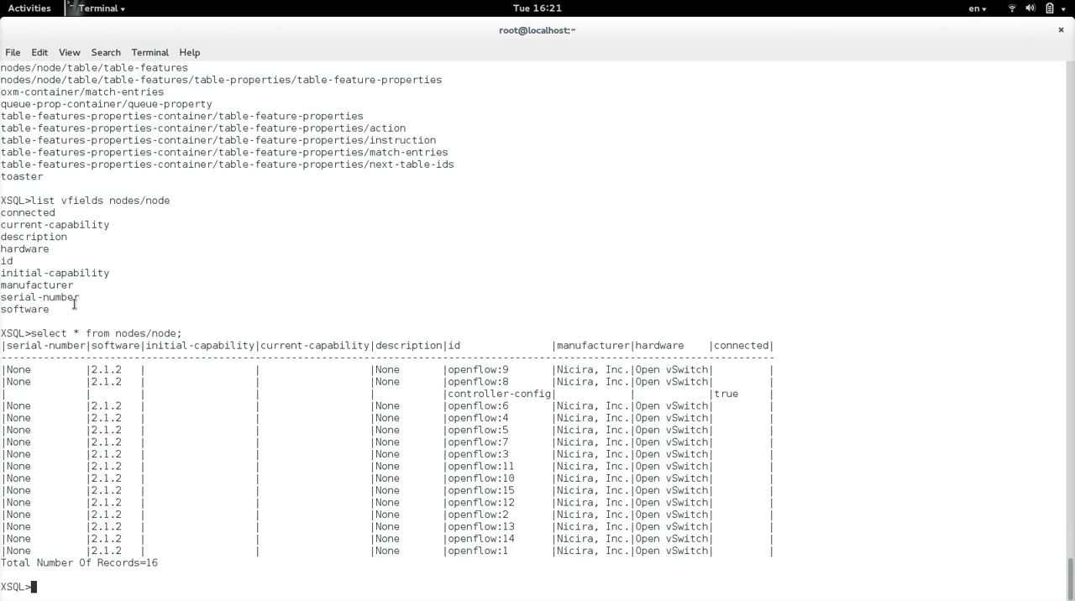
Enable tocsv and rerun select * from nodes/node; to export the nodes to CSV.
type("tocsv")
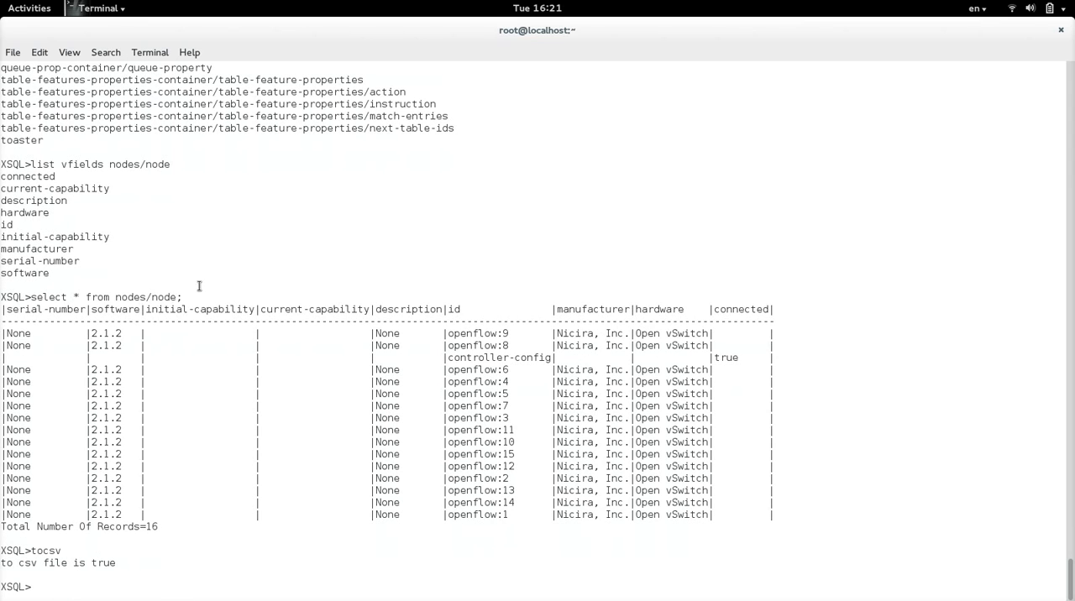
double_click(101, 297)
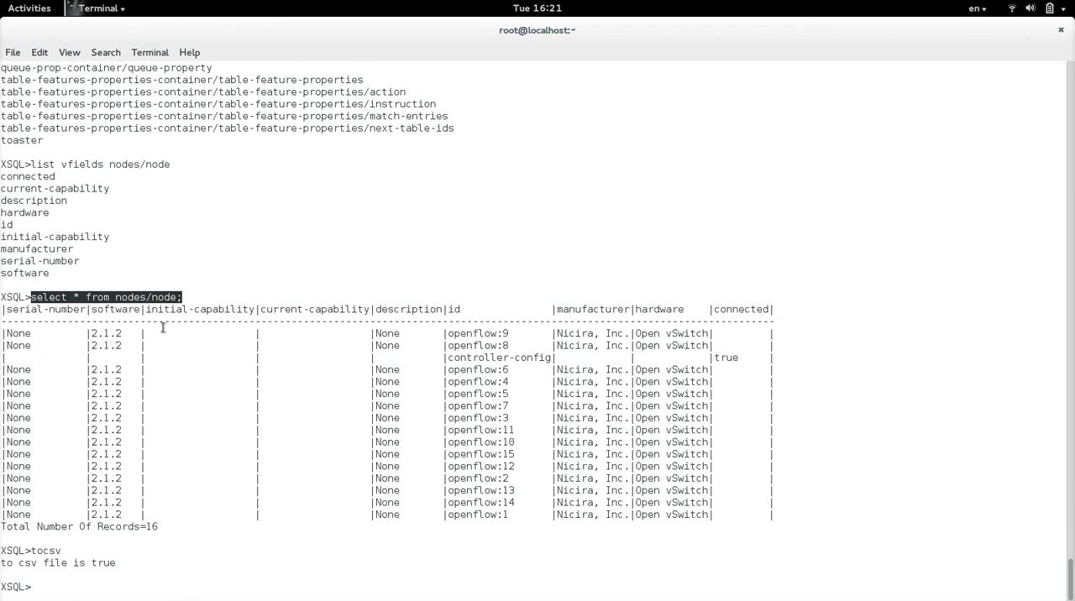
key("Return")
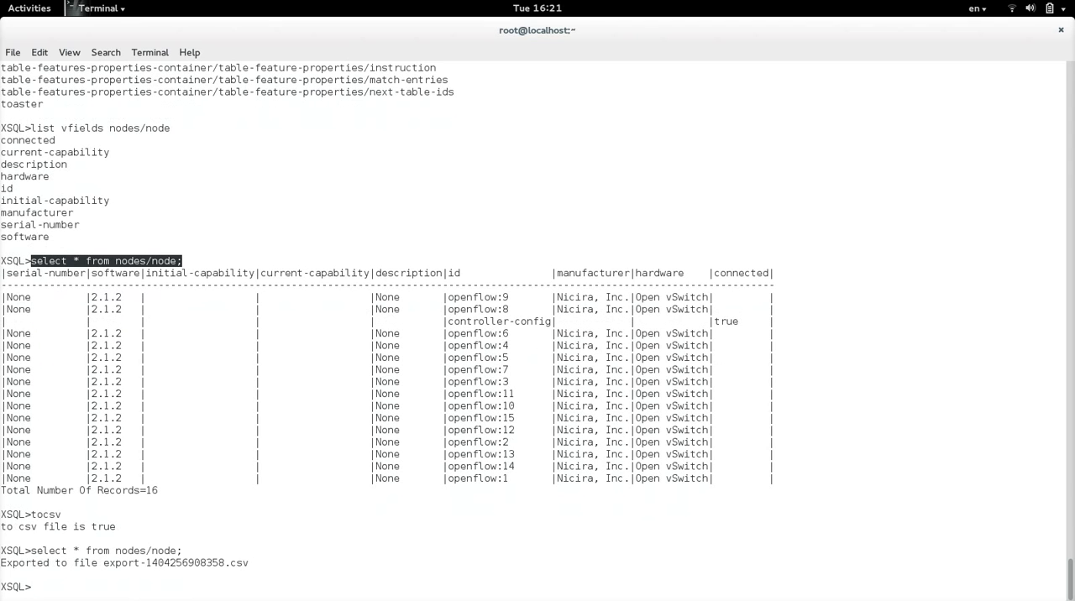
mouse_move(174, 346)
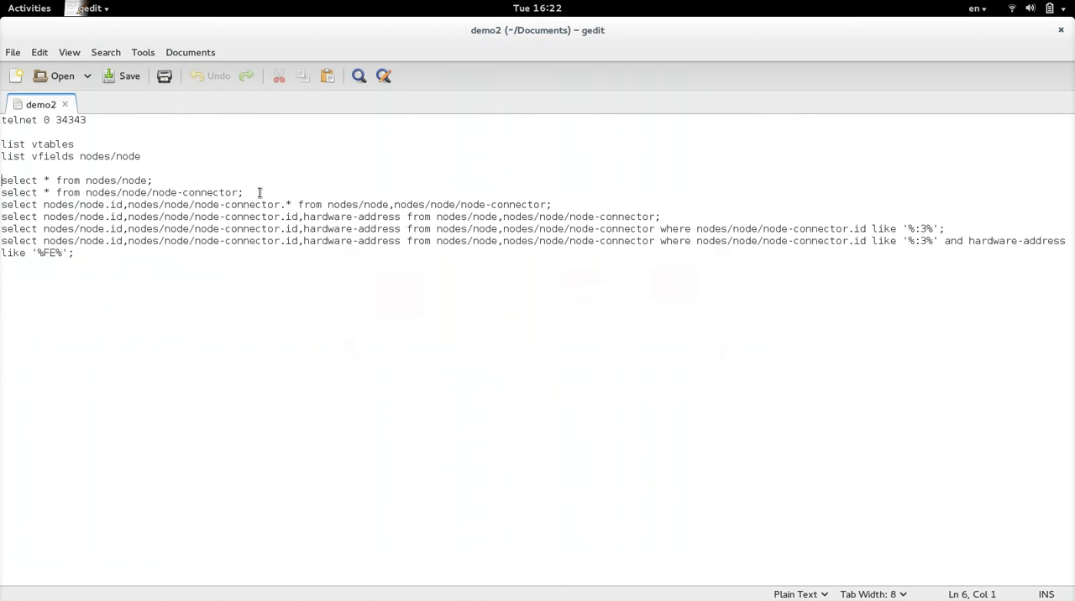
triple_click(121, 193)
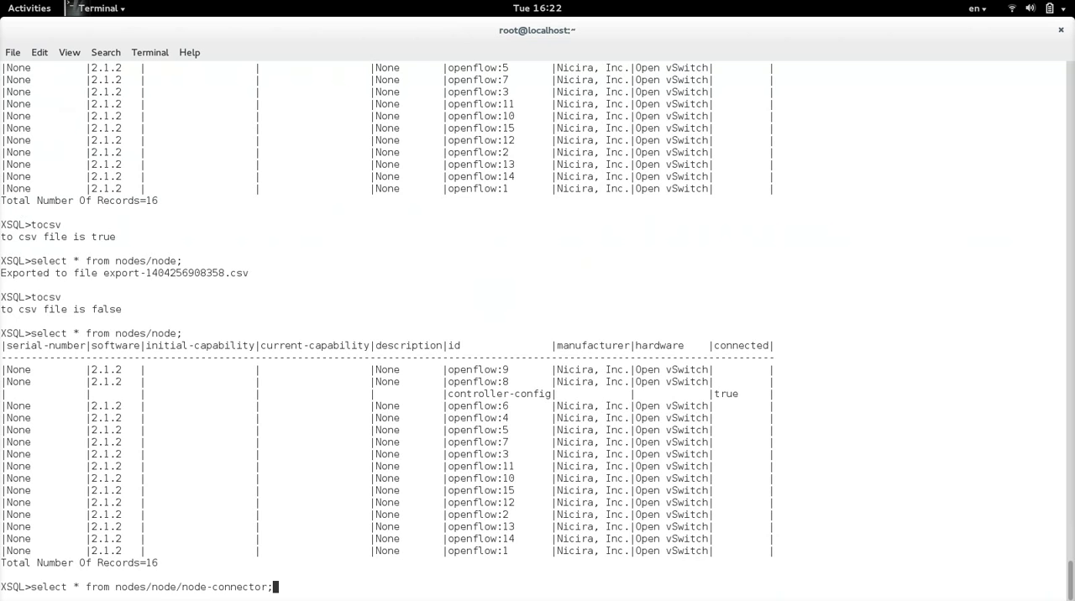
Run the node-connector query (59 records) and pick up the hardware-address join query from gedit.
key("Return")
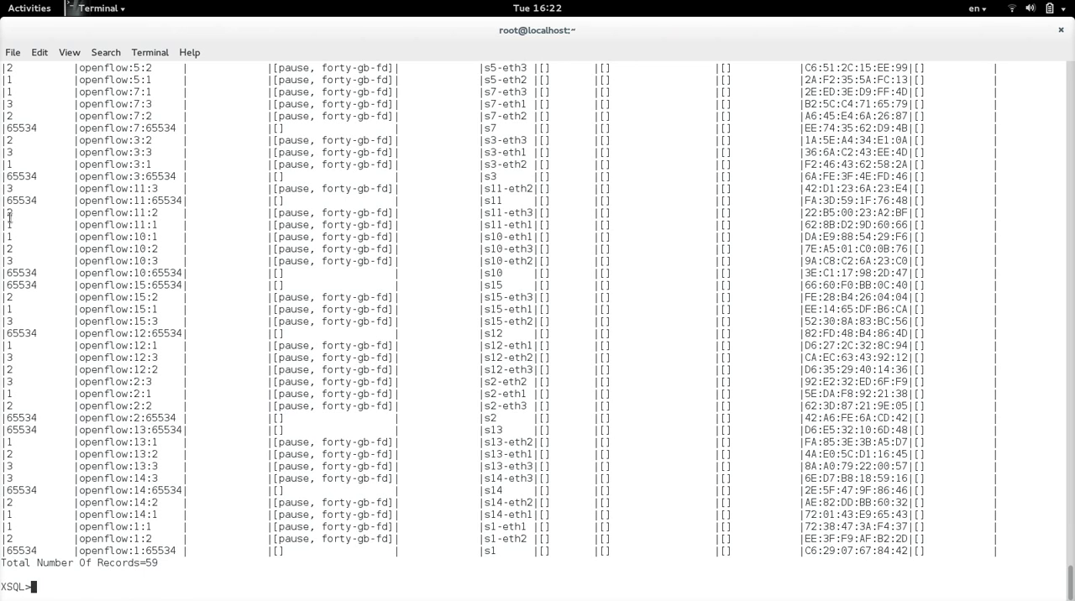
mouse_move(244, 258)
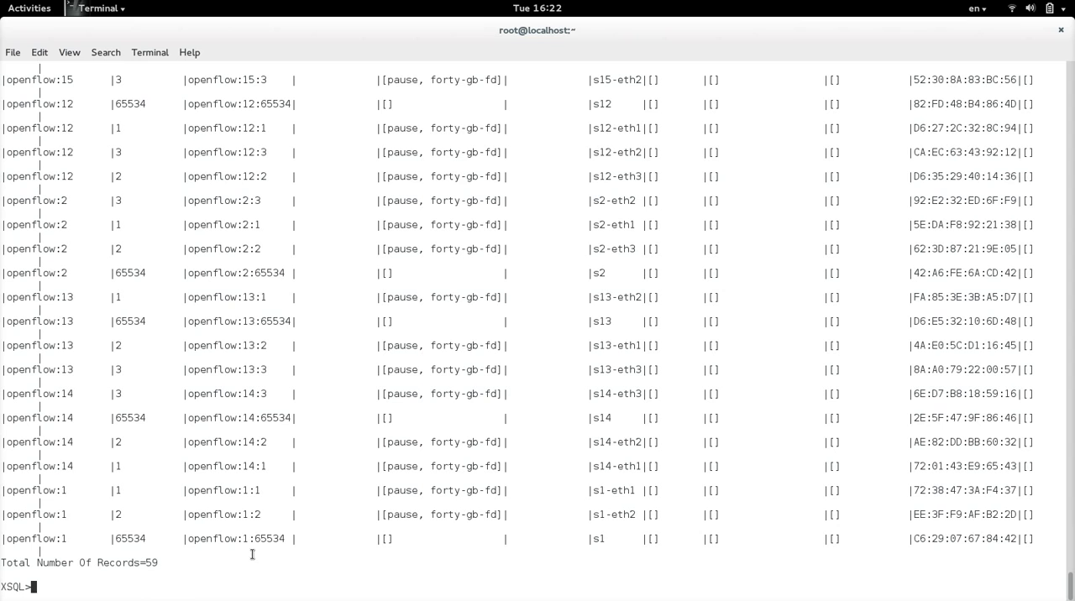
double_click(40, 466)
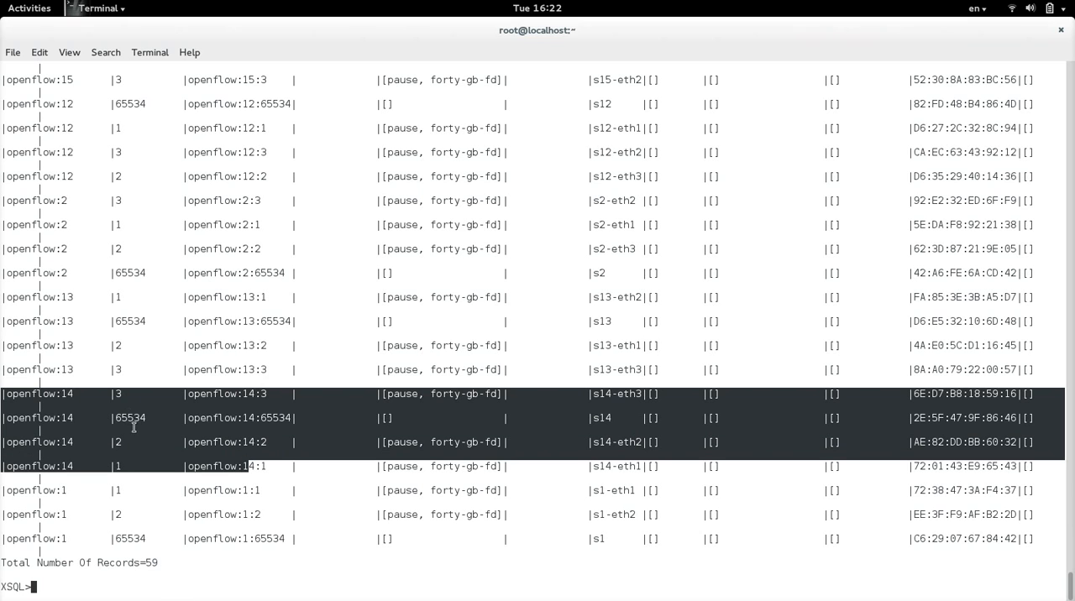
mouse_move(239, 418)
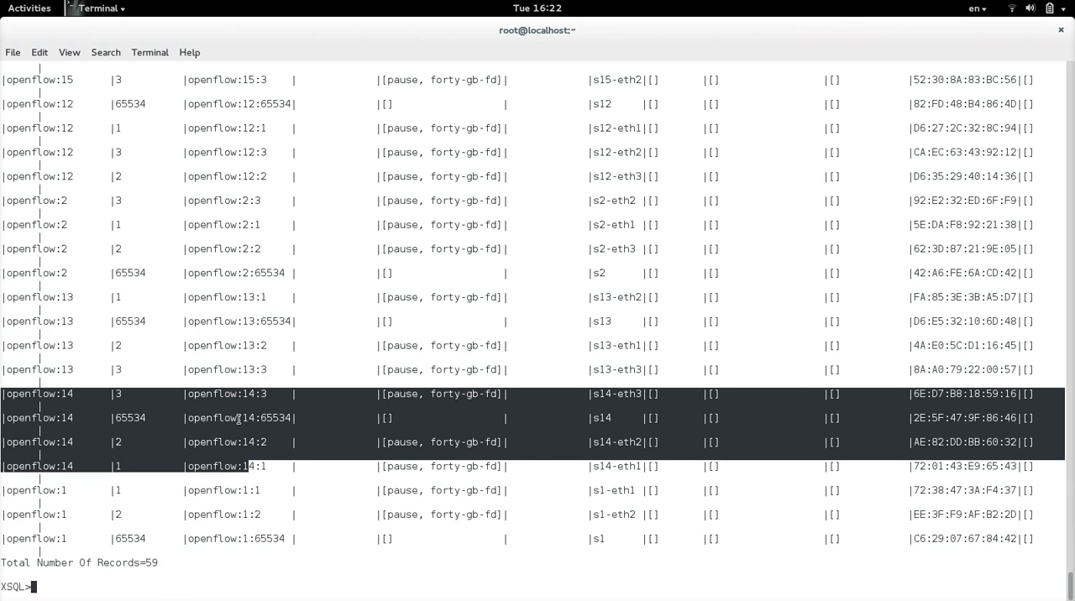
left_click(84, 8)
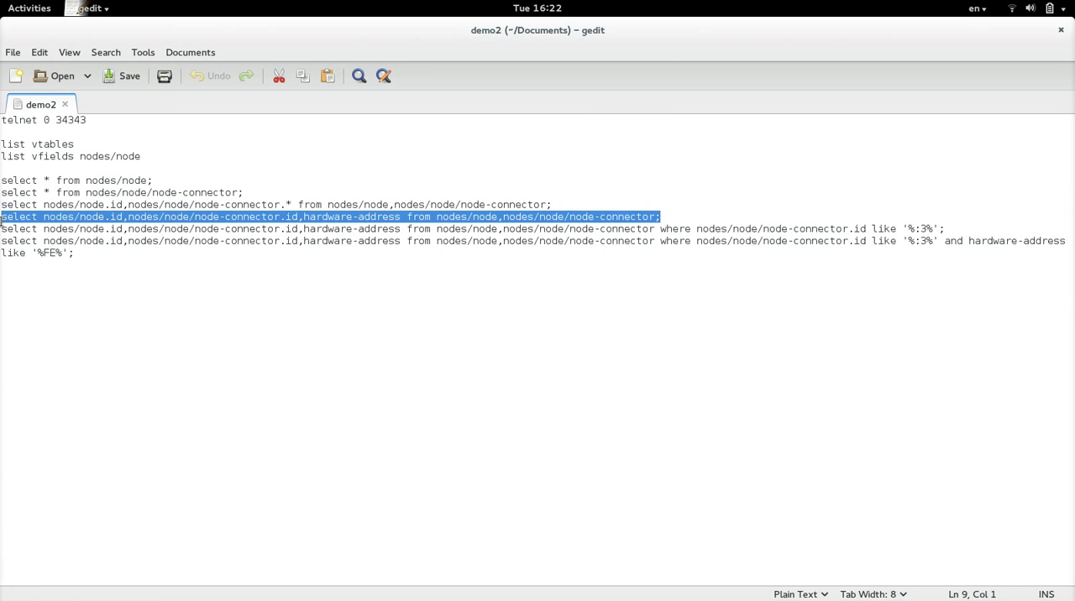
Run the '%:3%' connector-id filter query in XSQL, returning 17 records.
left_click(96, 7)
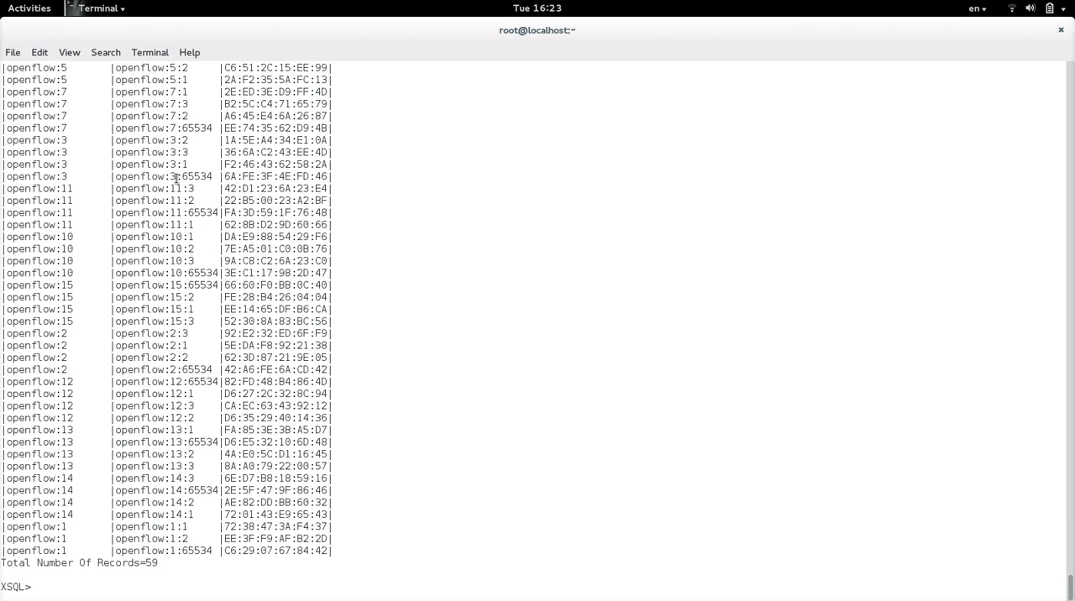
mouse_move(290, 278)
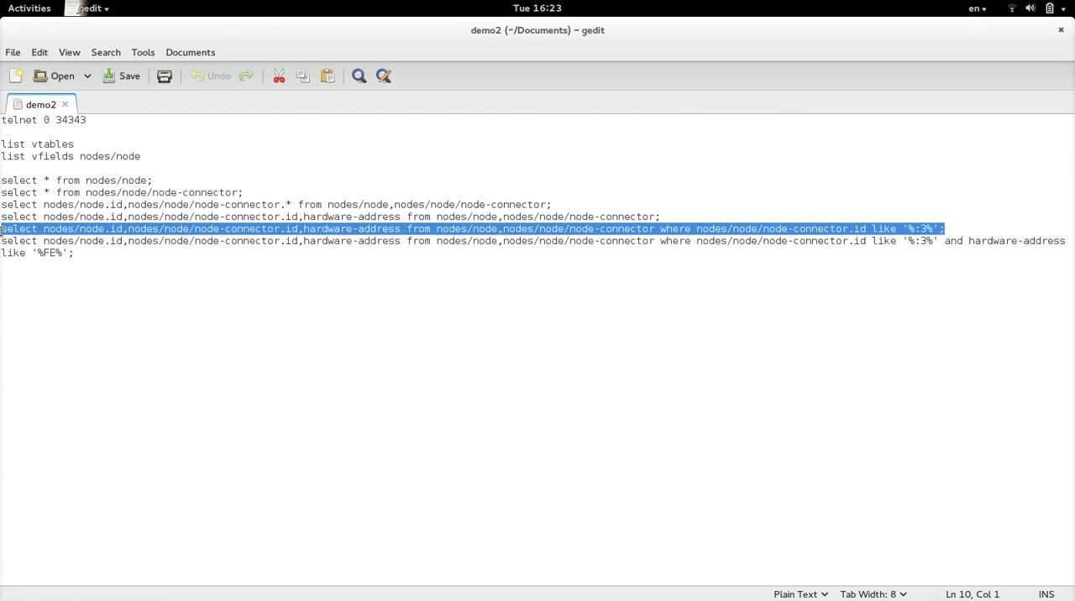
mouse_move(845, 173)
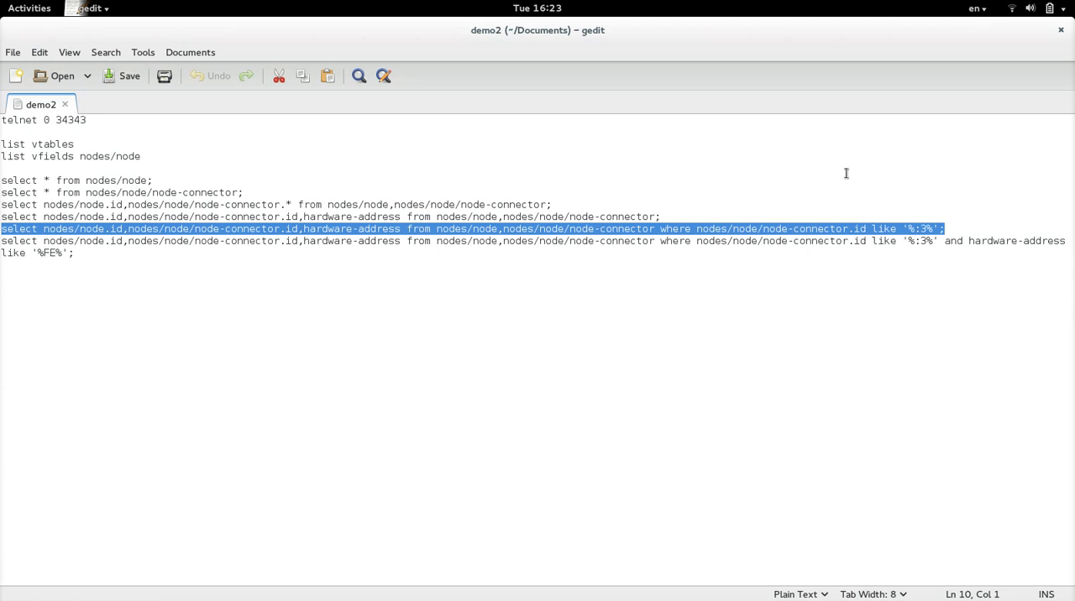
mouse_move(951, 215)
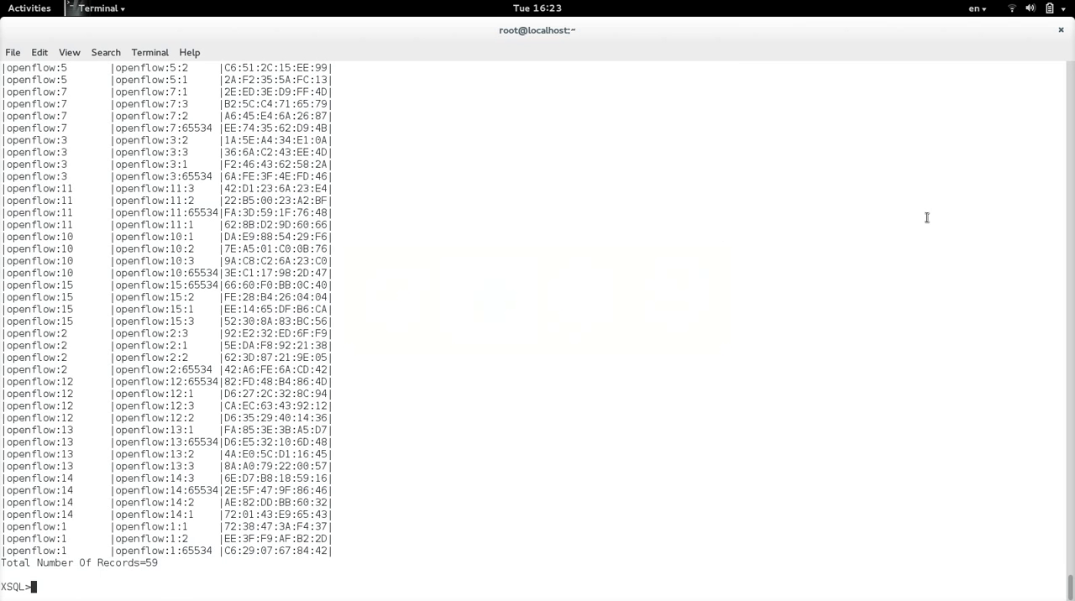
key("Return")
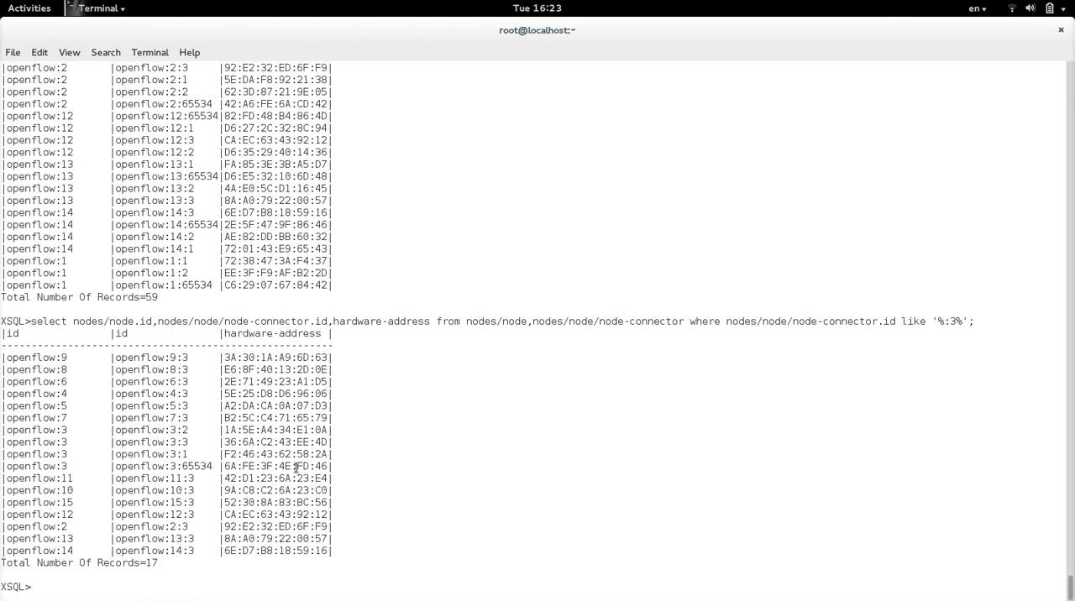
mouse_move(519, 282)
type("select nodes/node.id,nodes/node/node-connector.id,hardware-address from nodes/node,nodes/node/node-connector where nodes/node/node-connector.id like '%:3%' and hardware-address like '%FE%';")
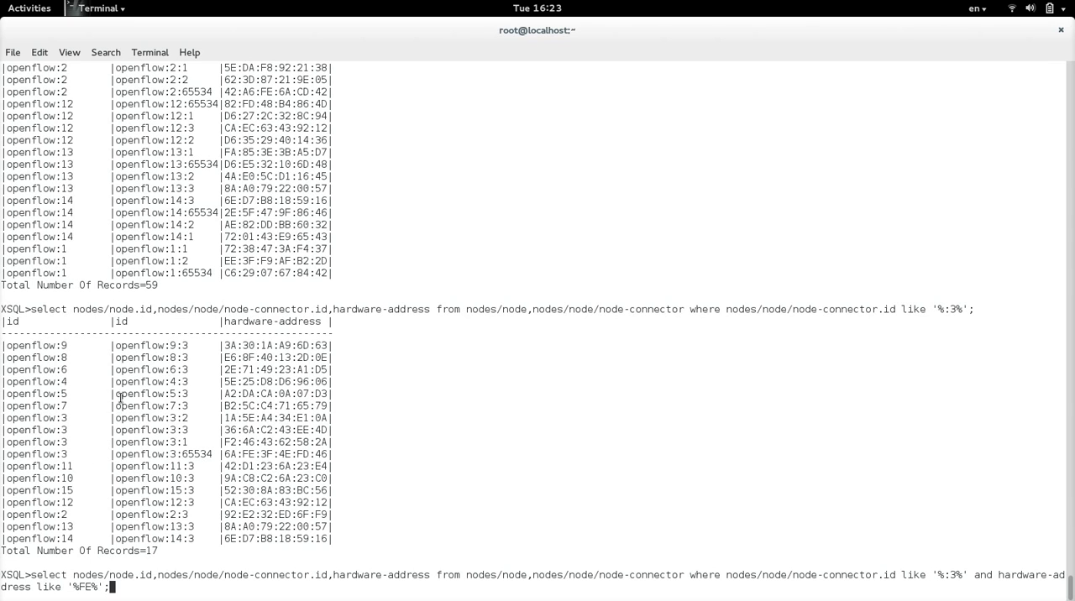
Run the FE-address filtered query, returning the single record openflow:3:65534.
key("Return")
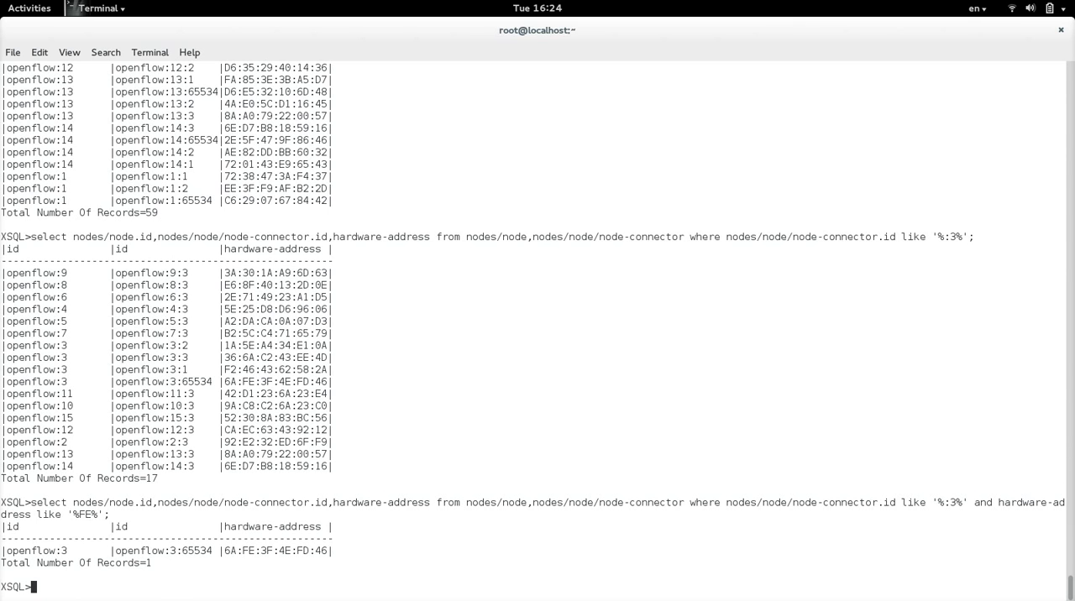
mouse_move(165, 395)
type("exit")
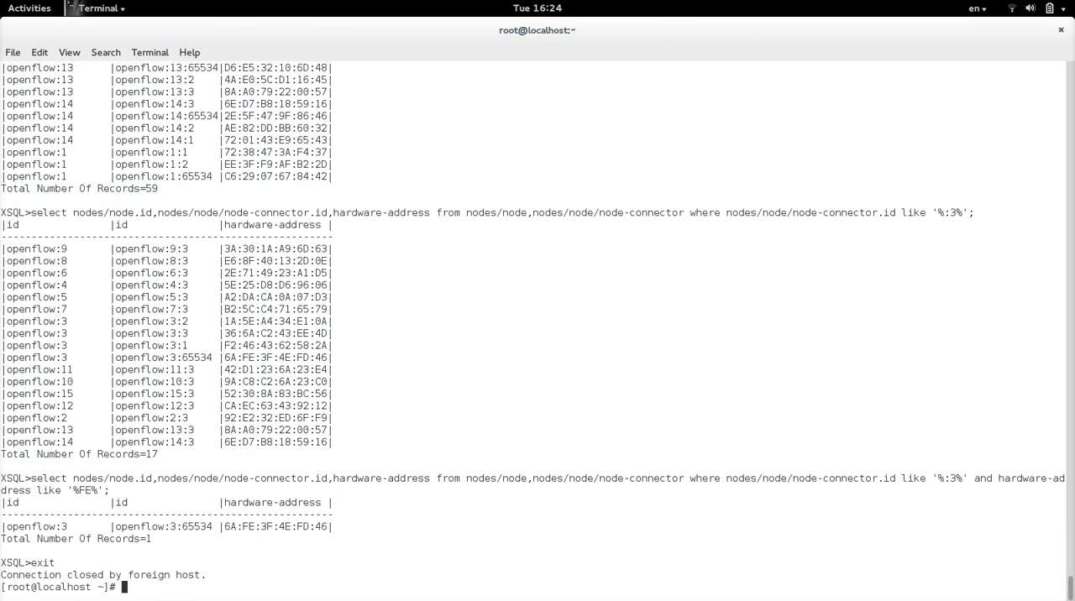
Launch Eclipse from its folder and confirm the /root/xsql-jdbc workspace.
type("cd eclipse/")
type("./eclipse")
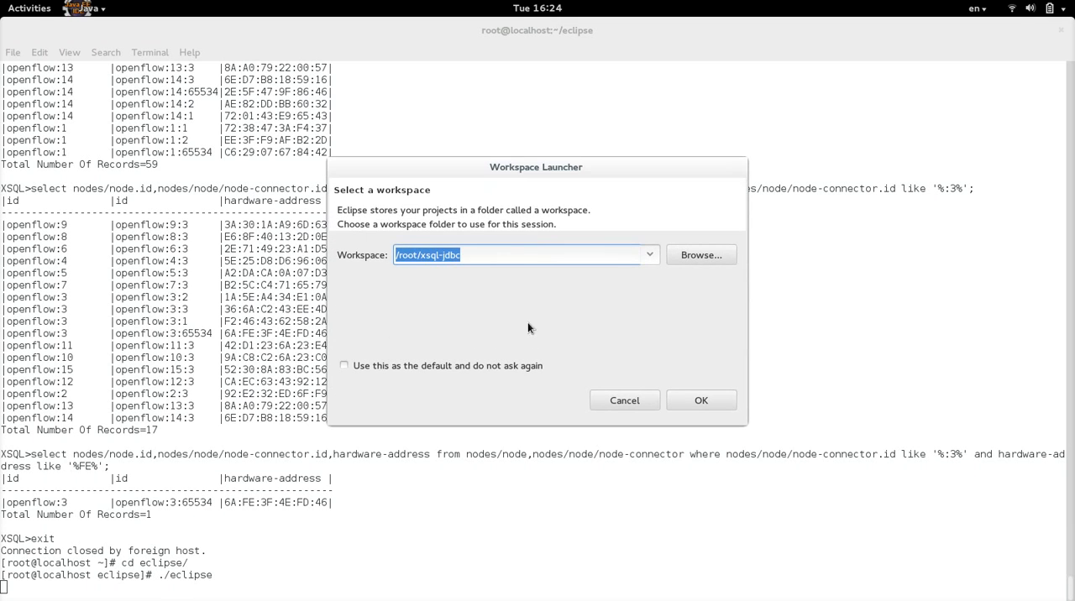
left_click(701, 400)
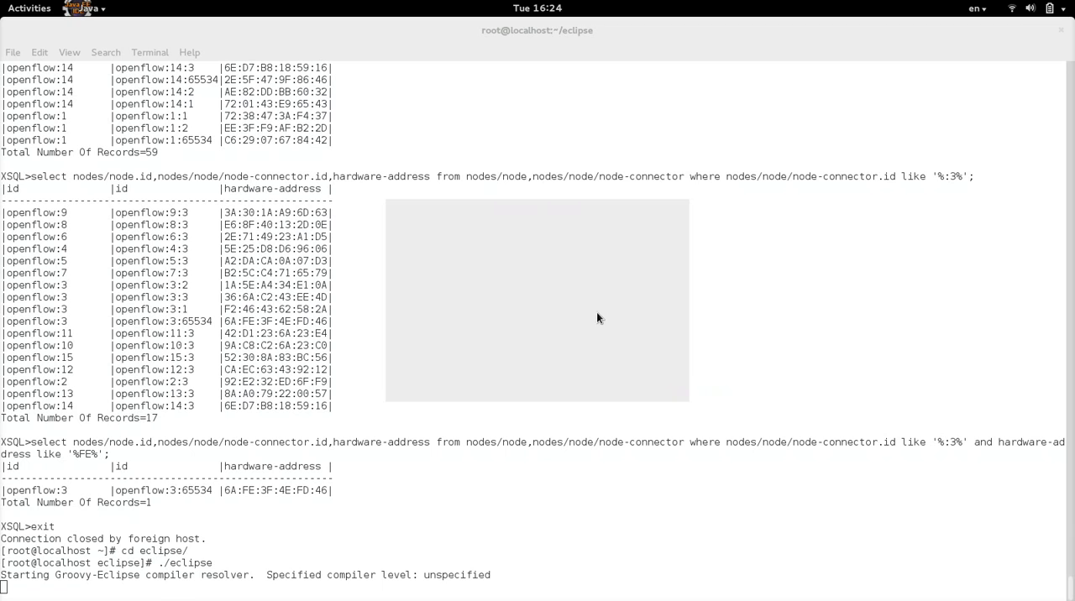
mouse_move(592, 313)
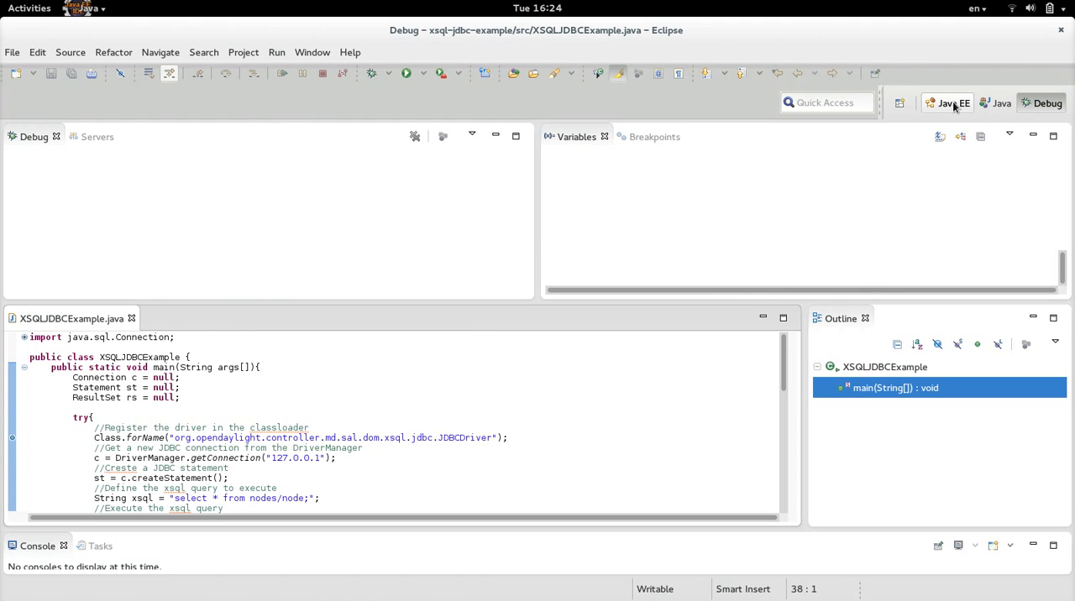
Switch to Java EE, maximize XSQLJDBCExample.java and scroll through its query and CSV loops.
left_click(953, 102)
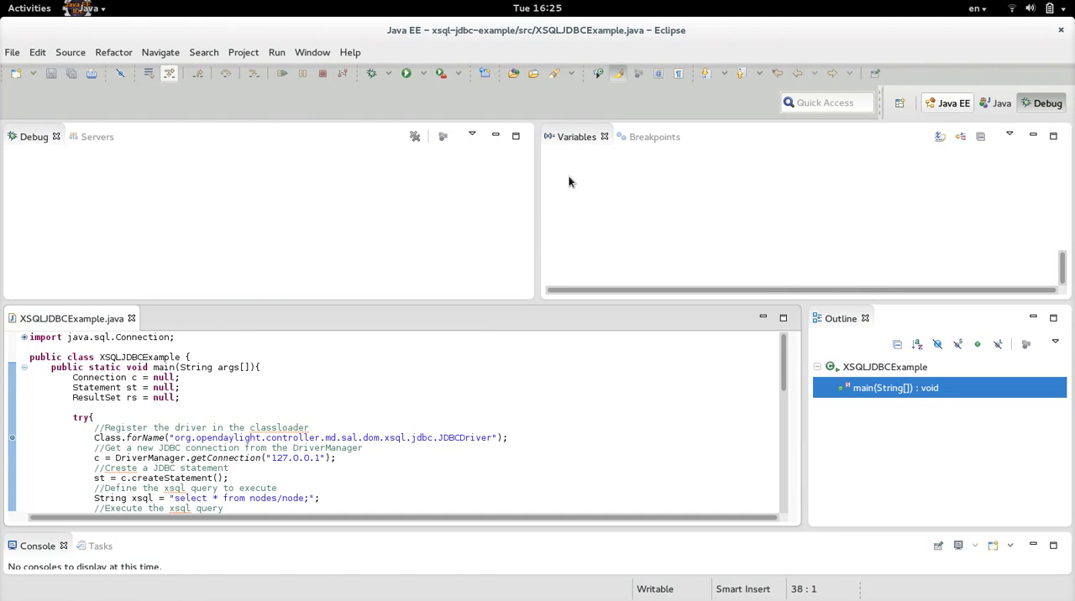
left_click(947, 102)
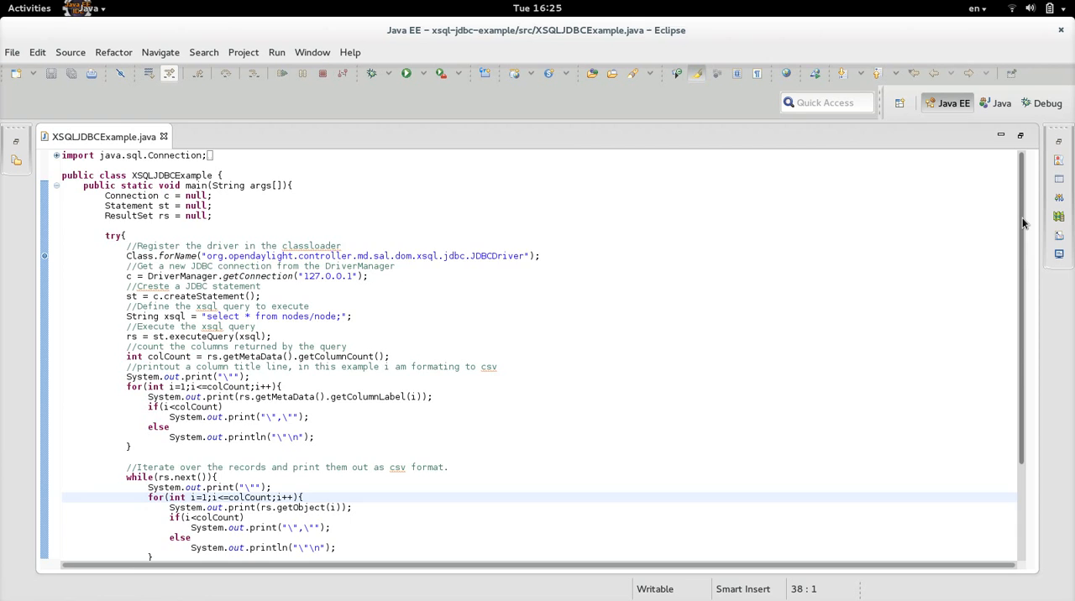
scroll("down", 3)
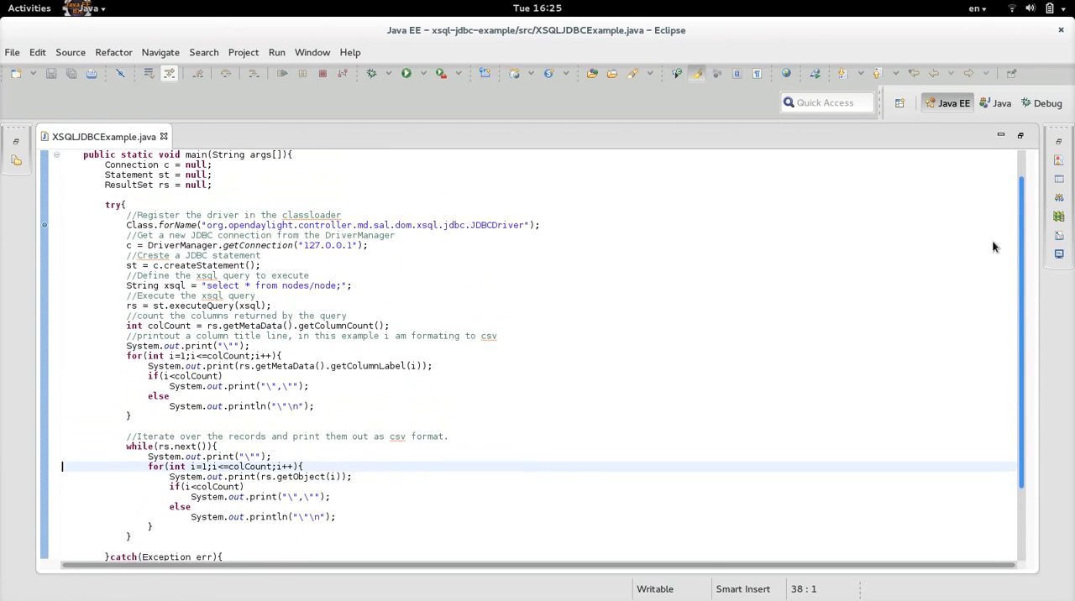
scroll("up", 3)
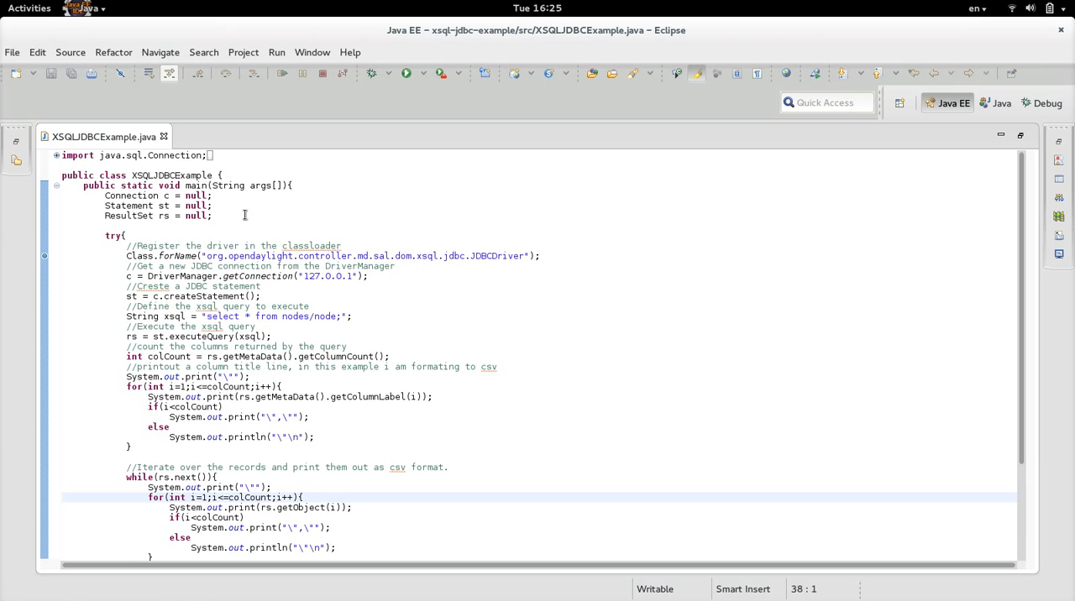
mouse_move(356, 266)
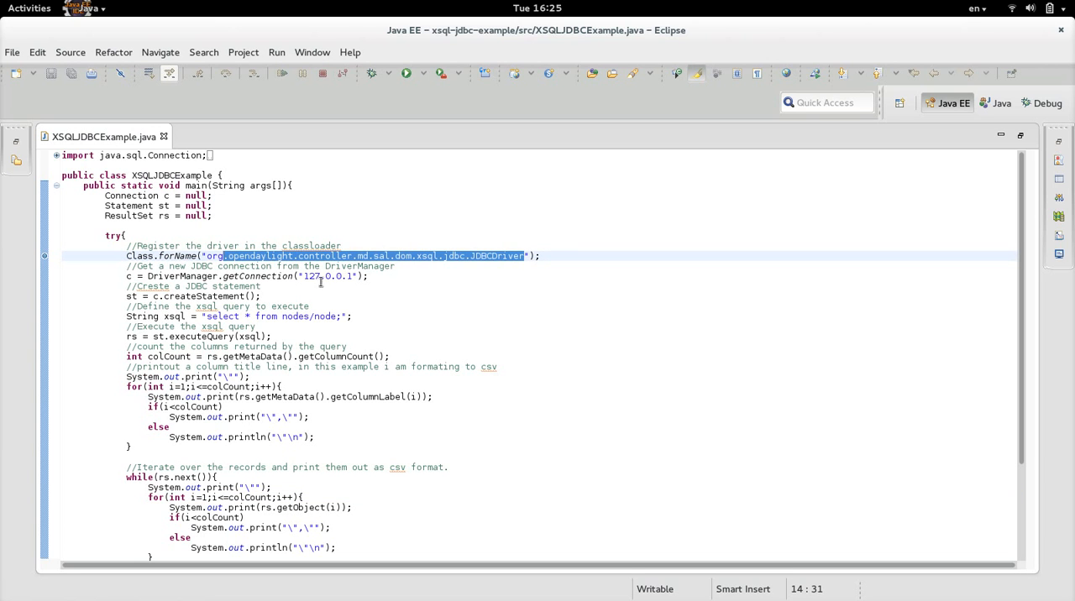
scroll("down", 3)
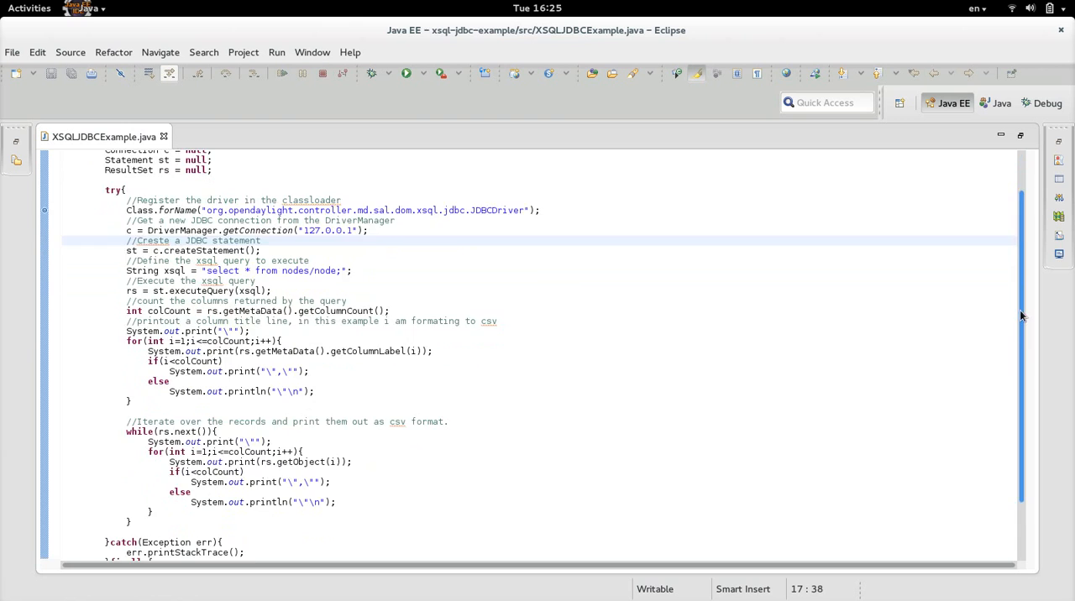
scroll("down", 3)
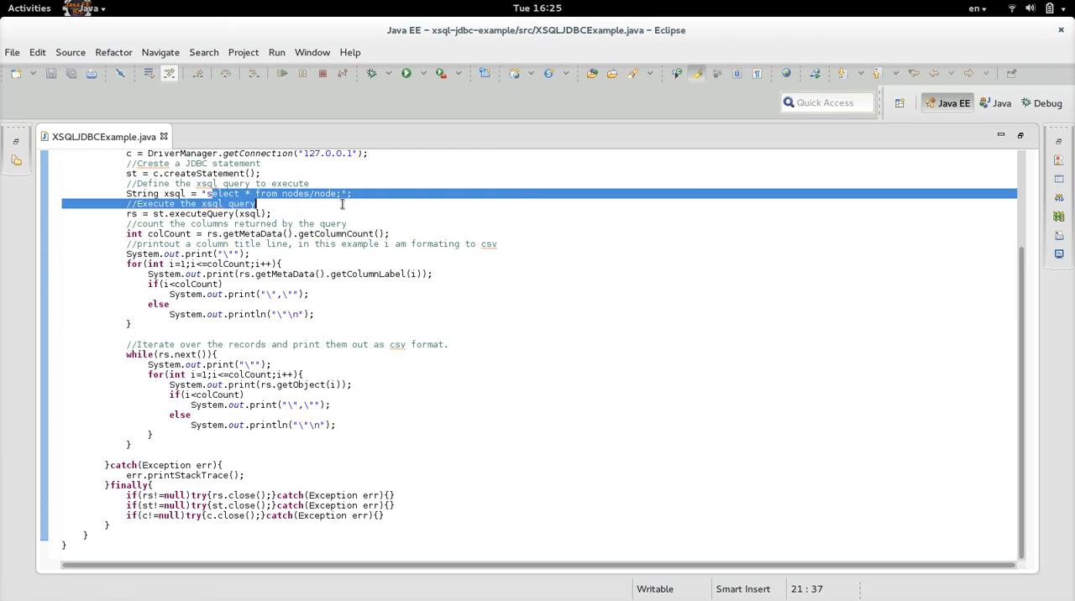
left_click(273, 193)
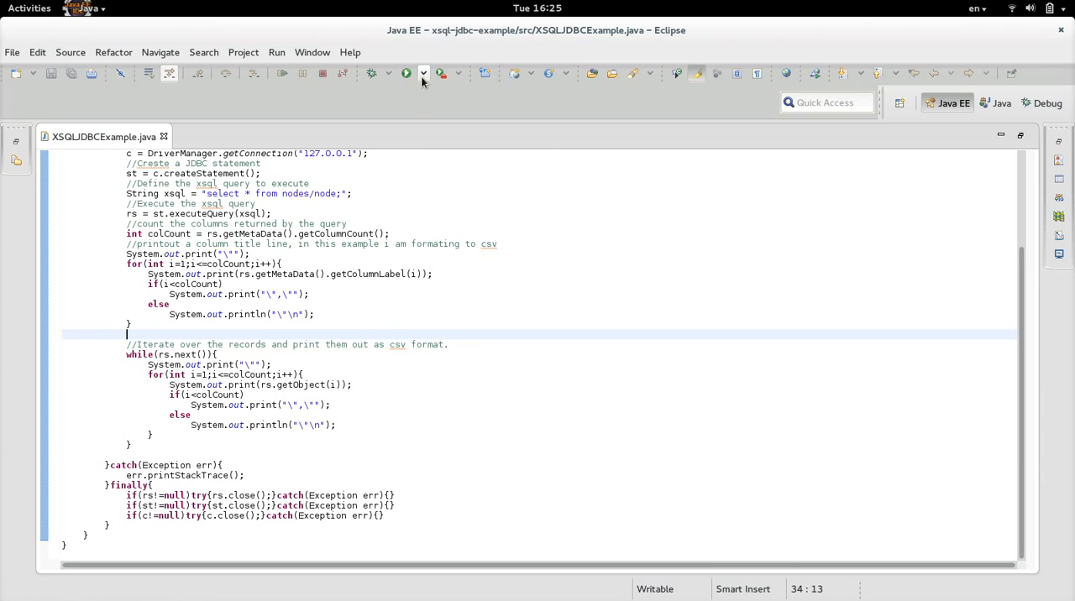
Run XSQLJDBCExample and review the node records printed as CSV in the Console.
left_click(406, 73)
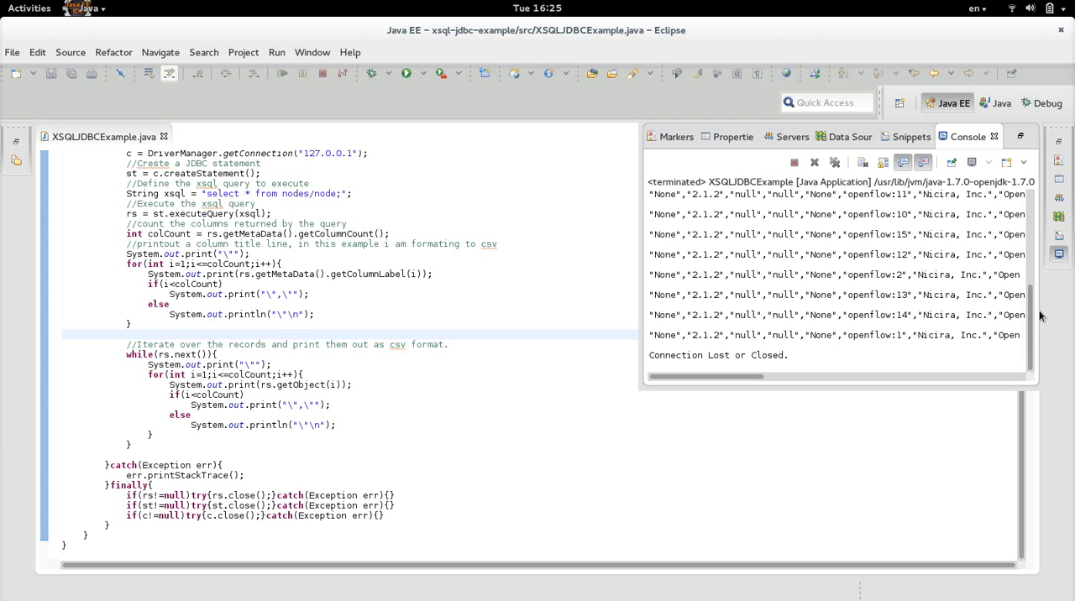
scroll("up", 3)
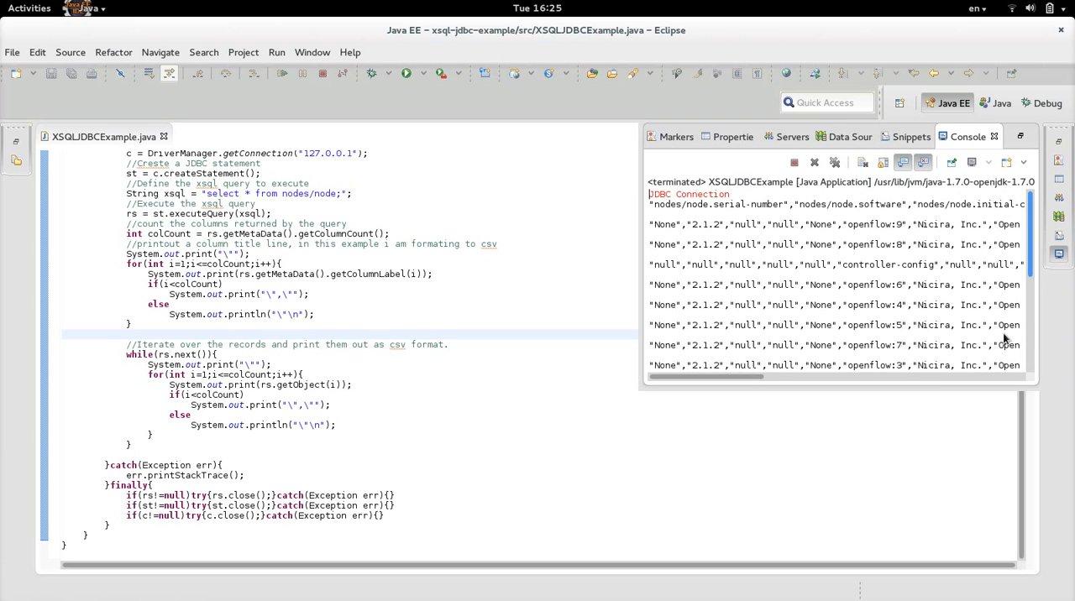
scroll("down", 3)
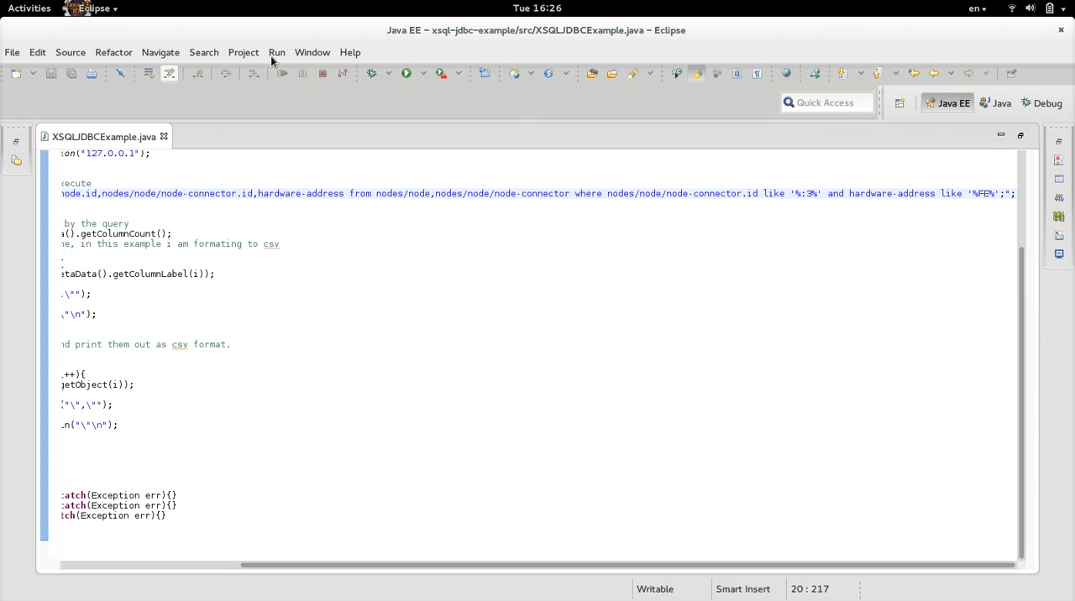
Finish the node-connector query filtered on like '%:3%' and hardware-address like '%FE%', then bring up Run.
left_click(277, 52)
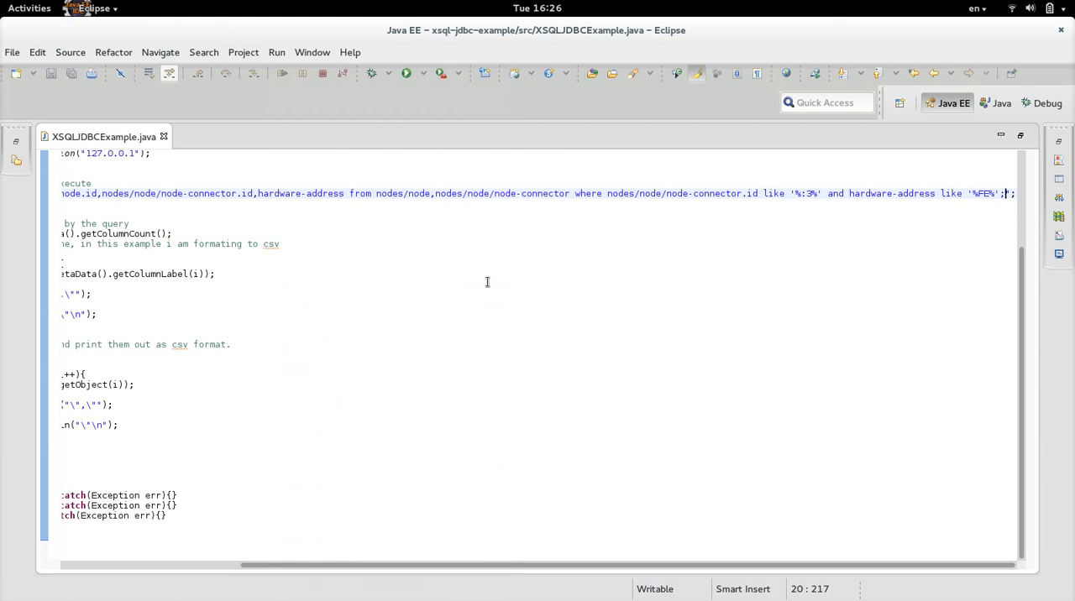
left_click(276, 52)
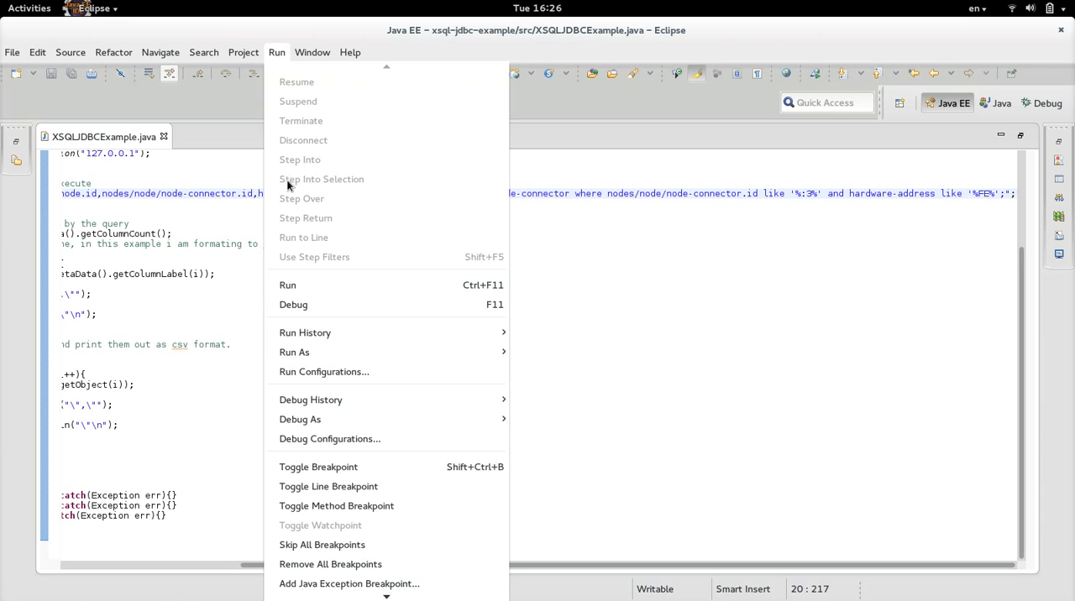